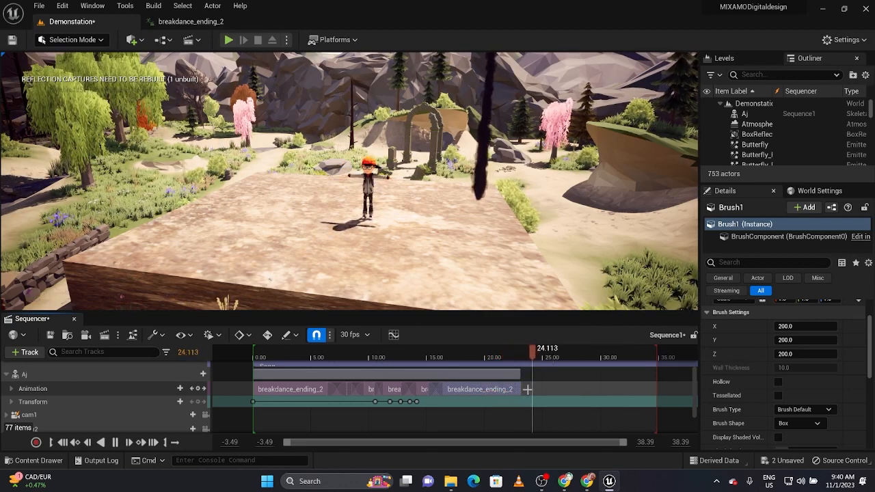
# Step: Check the breakdance clip's end behaviour, then view through cam1 from the sequence start
pyautogui.rightClick(478, 389)
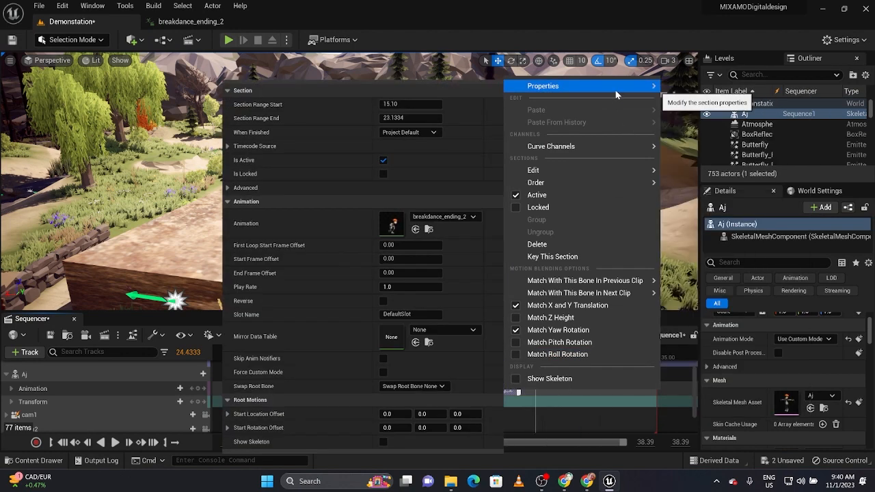
pyautogui.click(410, 132)
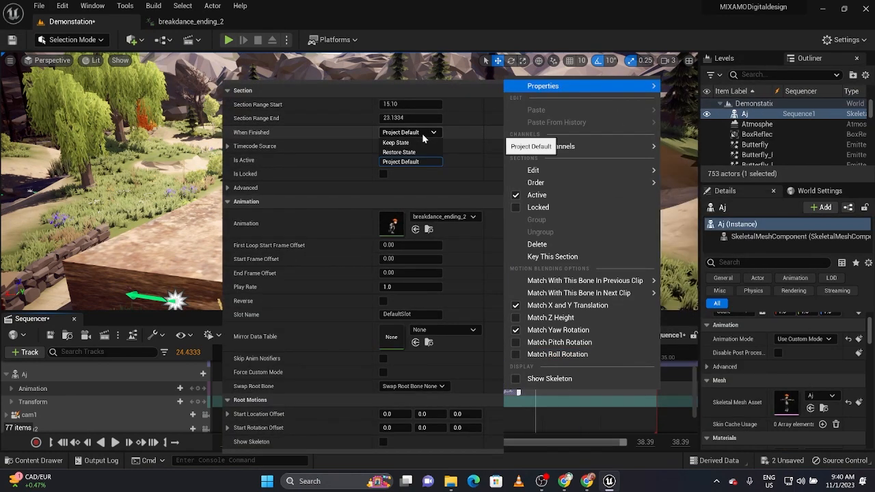
pyautogui.click(395, 142)
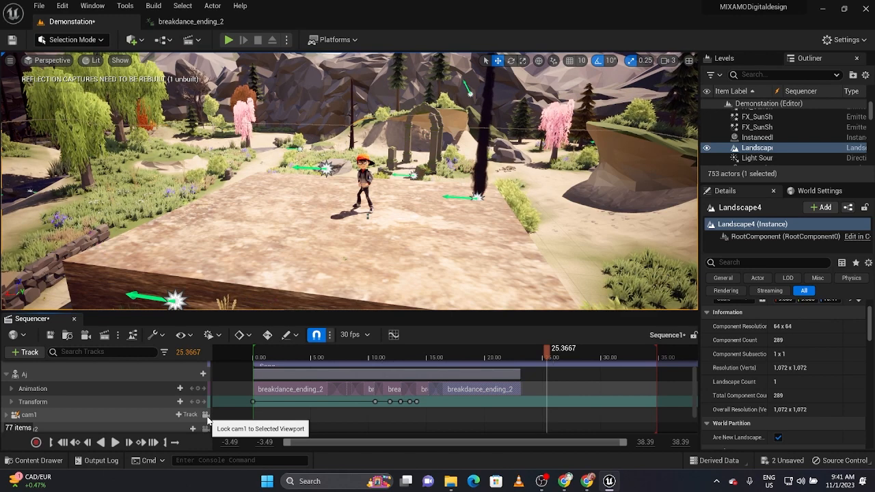
# Step: Look through cam1 in the viewport with the playhead back at the start
pyautogui.click(207, 415)
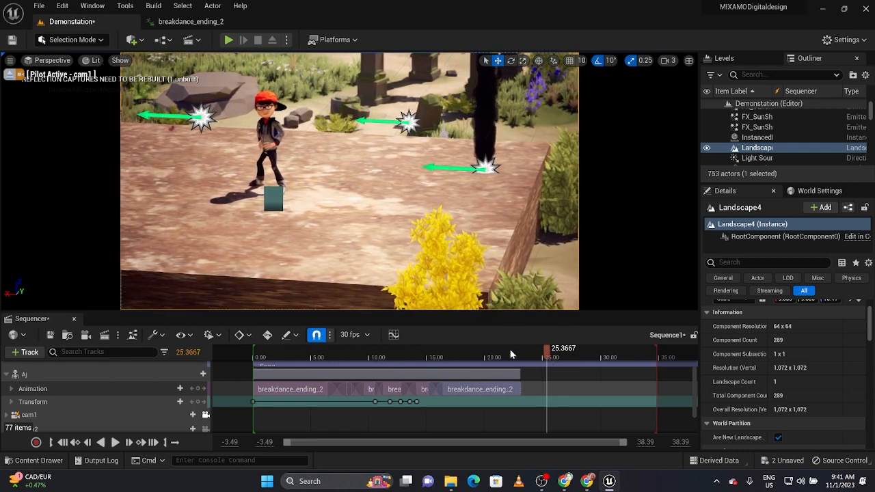
pyautogui.click(62, 442)
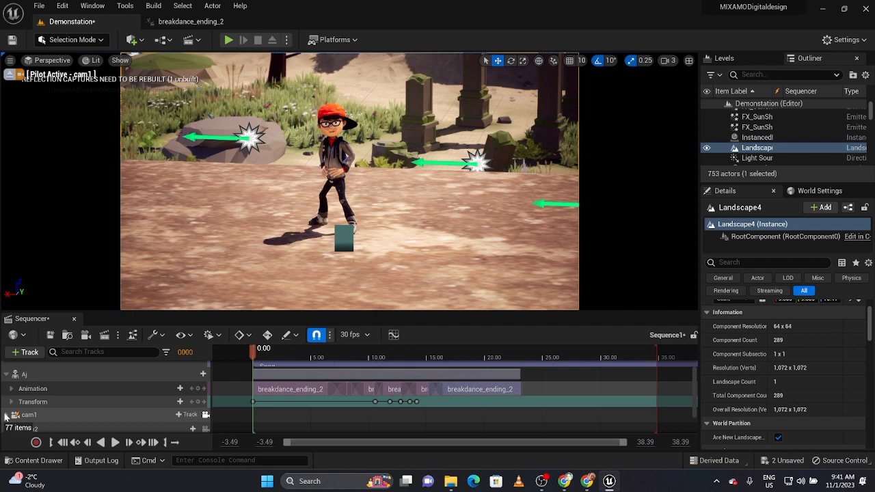
# Step: Expand cam1's tracks, enable Auto Key, and key its transform at frame 0
pyautogui.click(11, 365)
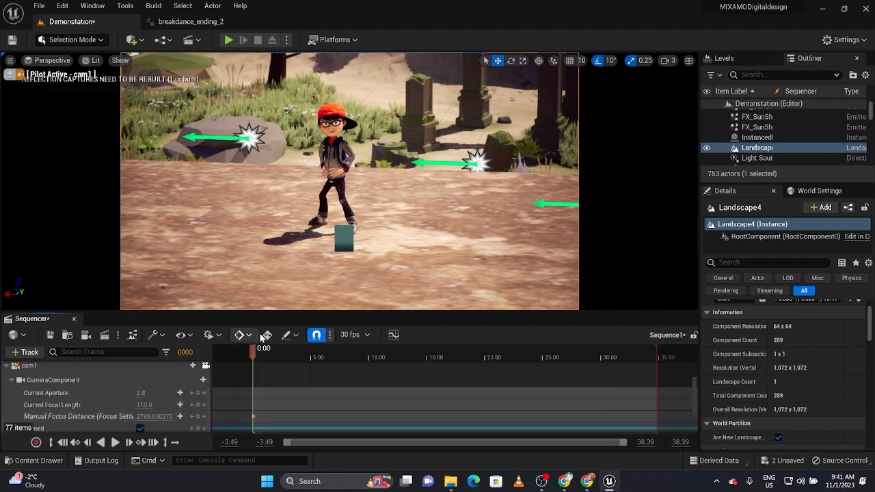
pyautogui.click(267, 335)
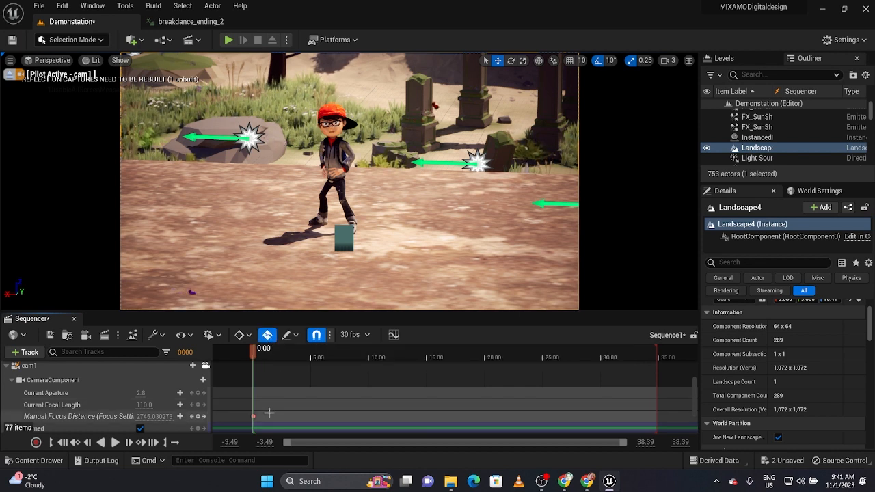
pyautogui.moveTo(199, 416)
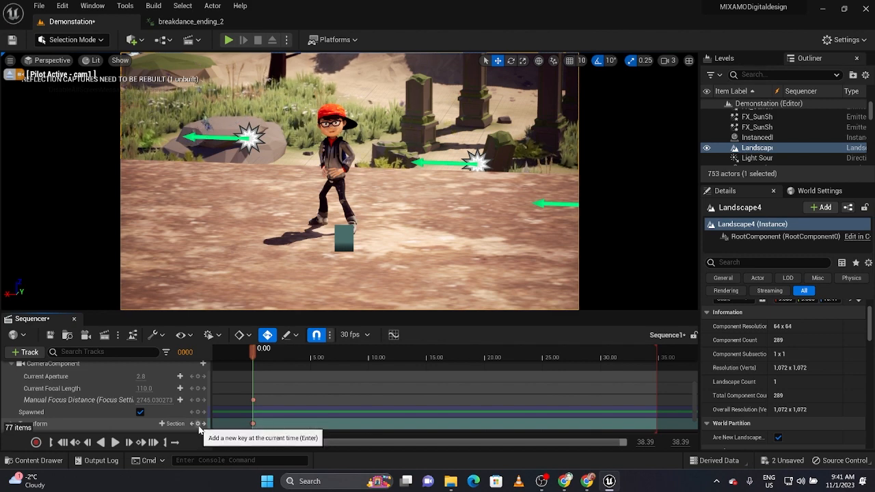
pyautogui.moveTo(254, 349); pyautogui.dragTo(272, 349)
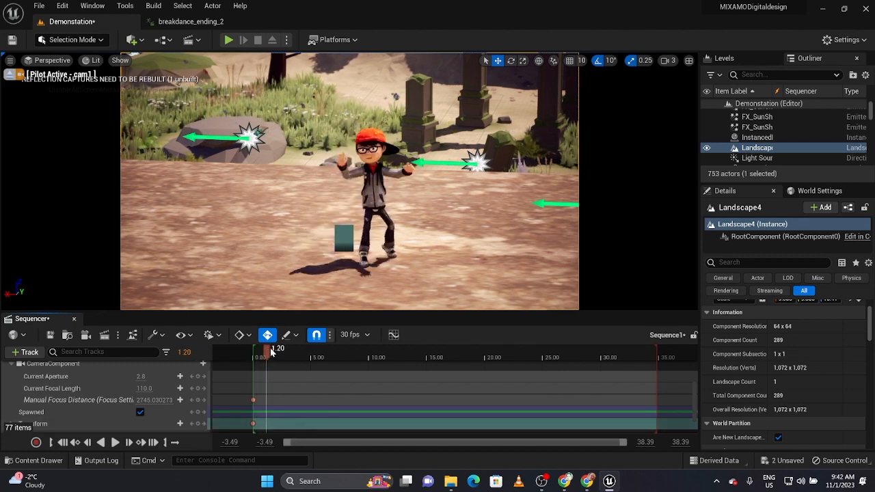
# Step: Scrub through the dance and cancel an accidental deletion of character Aj
pyautogui.moveTo(270, 349); pyautogui.dragTo(306, 348)
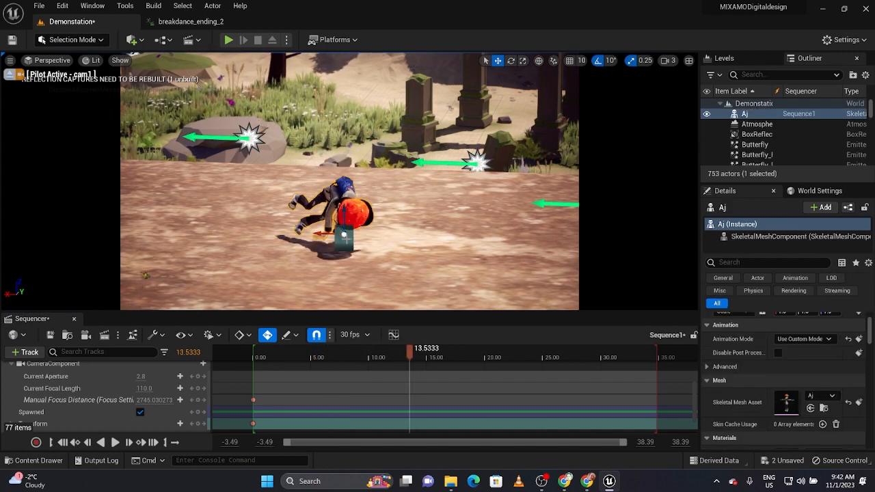
pyautogui.press('Delete')
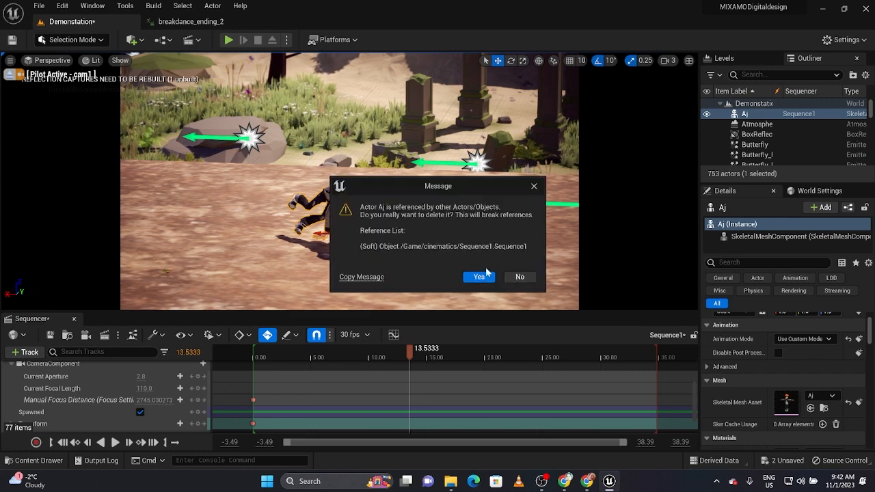
pyautogui.click(478, 277)
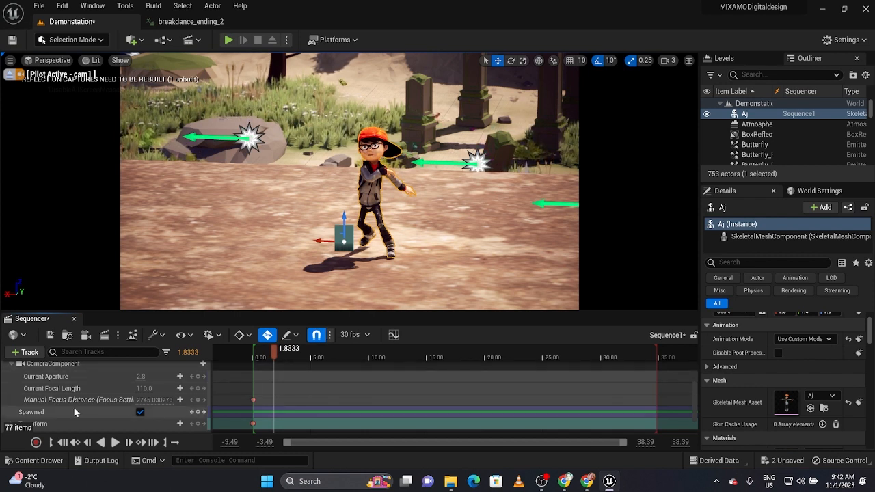
# Step: Scrub cam1 between 1.2 and 2.9 seconds, settling at 2 seconds for new keys
pyautogui.scroll(-3)
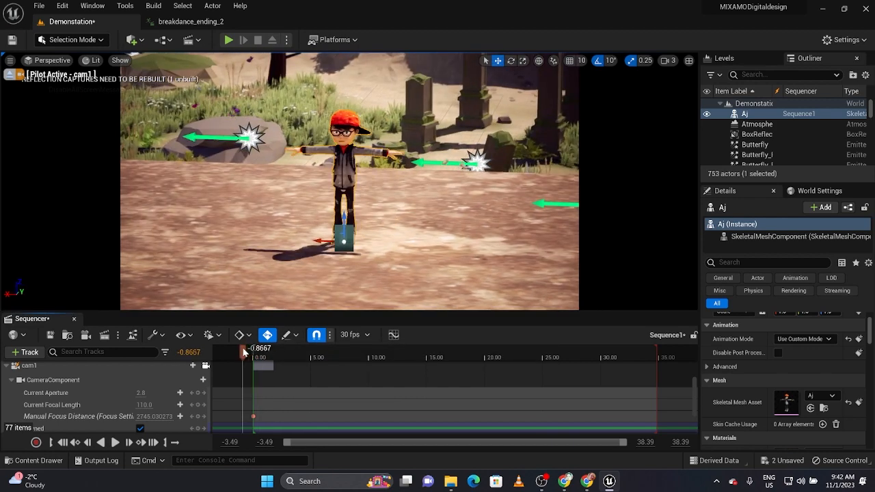
pyautogui.moveTo(245, 351); pyautogui.dragTo(270, 351)
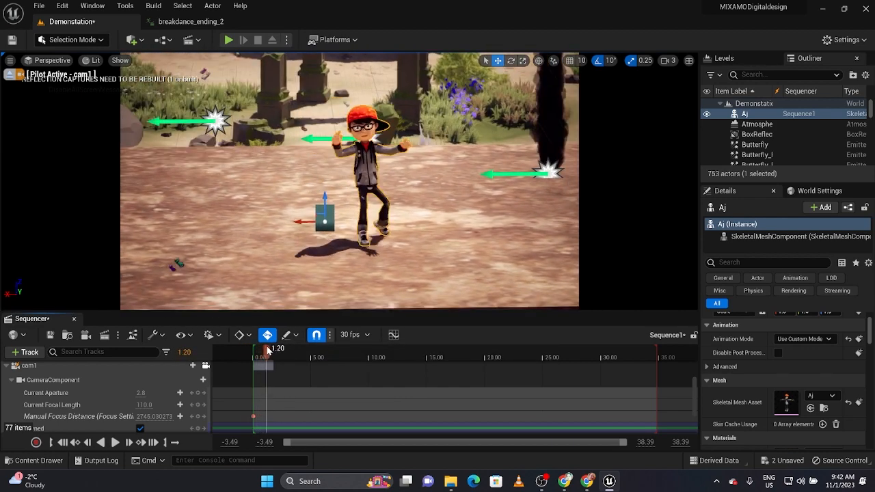
pyautogui.moveTo(263, 349); pyautogui.dragTo(274, 348)
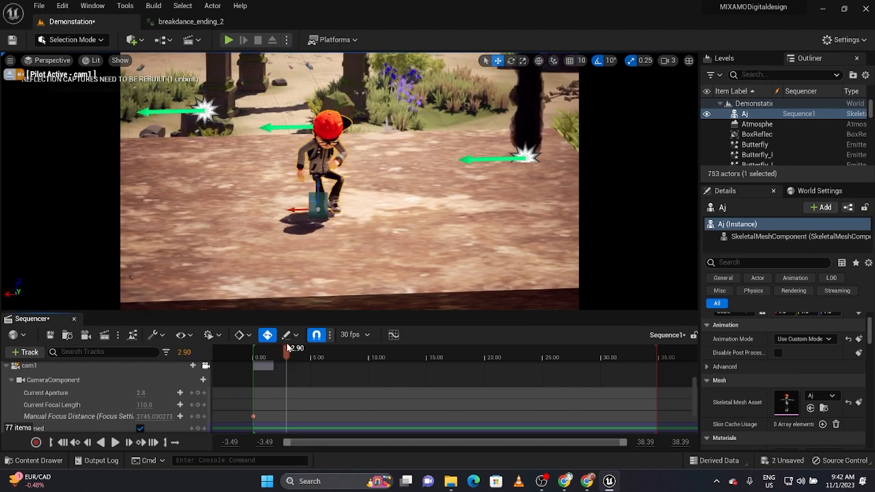
pyautogui.moveTo(287, 348); pyautogui.dragTo(277, 349)
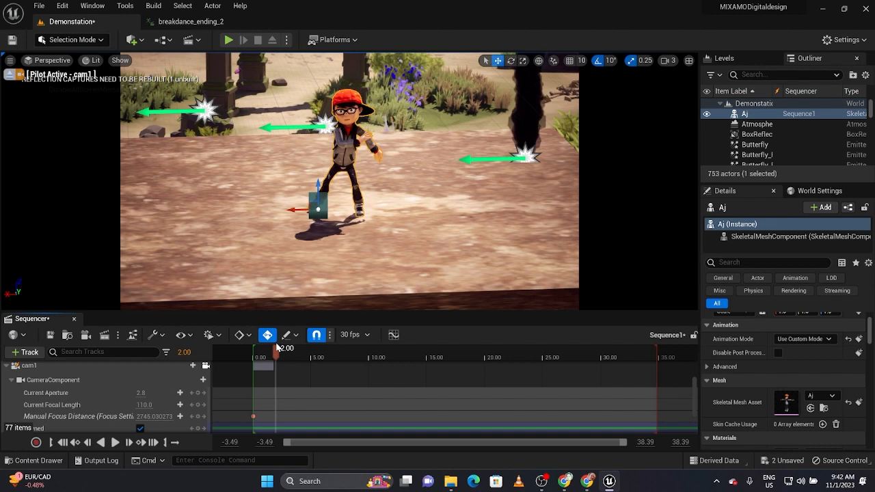
pyautogui.moveTo(277, 347); pyautogui.dragTo(273, 347)
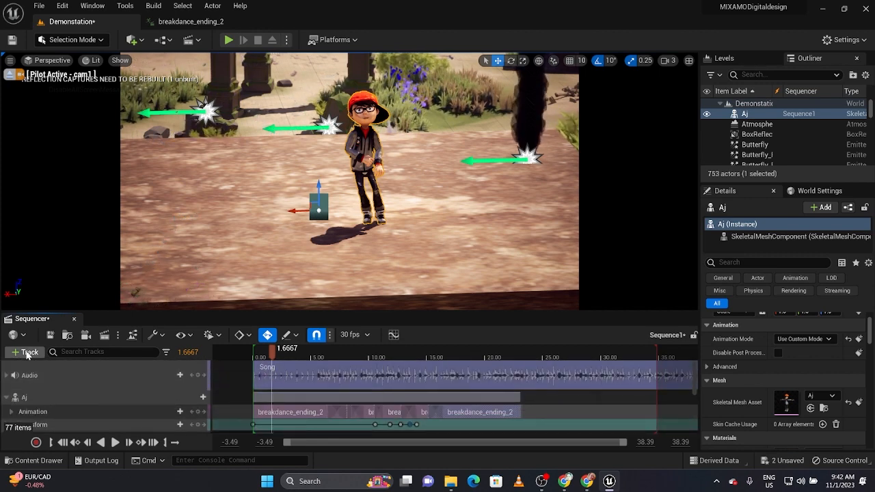
# Step: Add a Camera Cuts track using cam1 and return to the sequence start
pyautogui.click(25, 352)
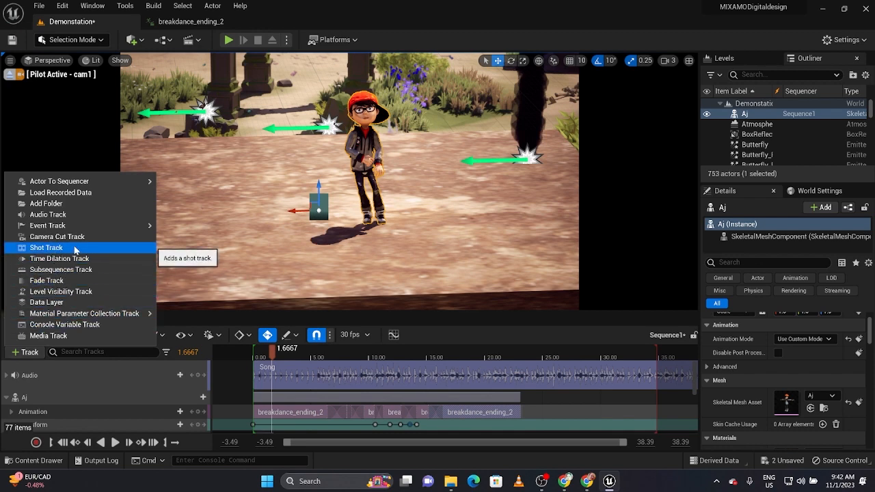
pyautogui.click(46, 248)
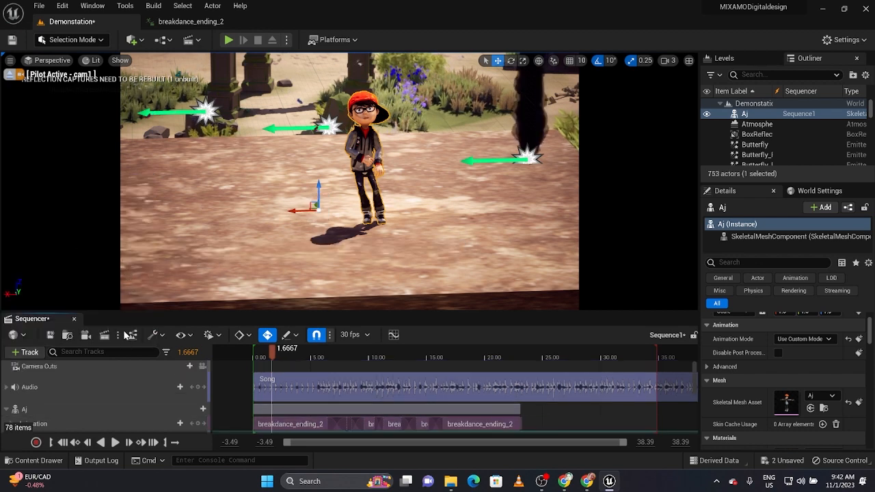
pyautogui.click(181, 366)
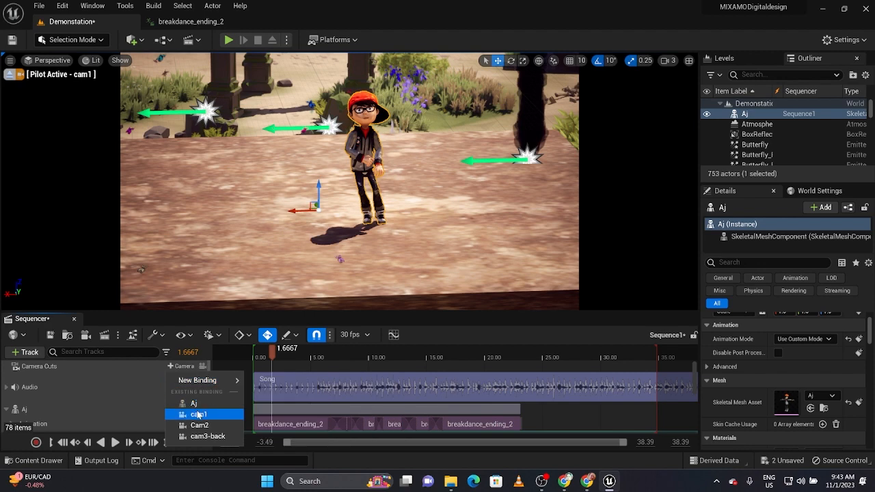
pyautogui.click(198, 414)
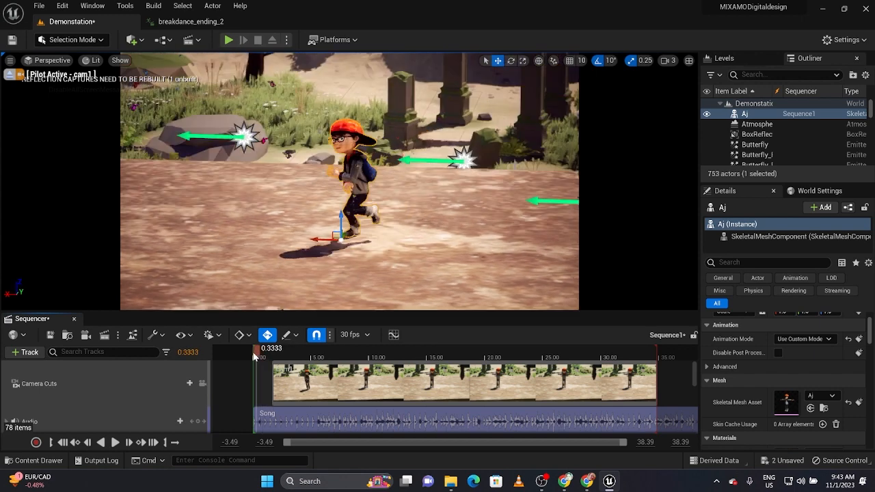
pyautogui.click(61, 442)
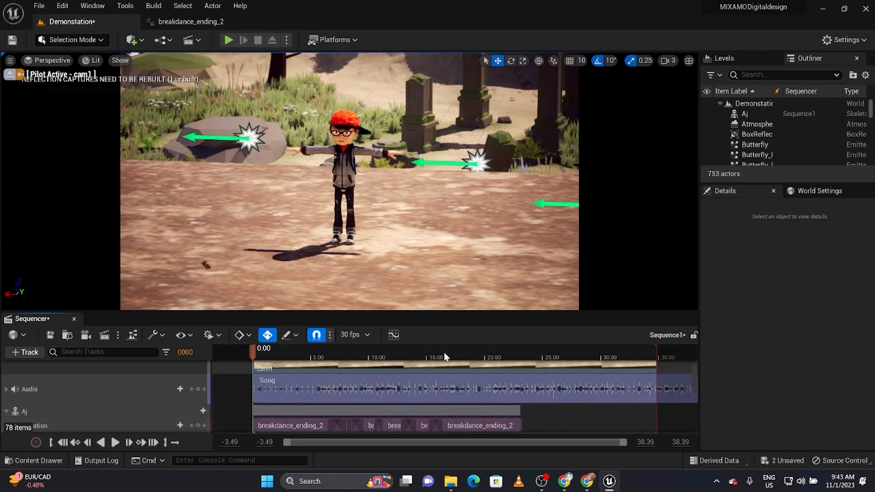
pyautogui.moveTo(265, 360)
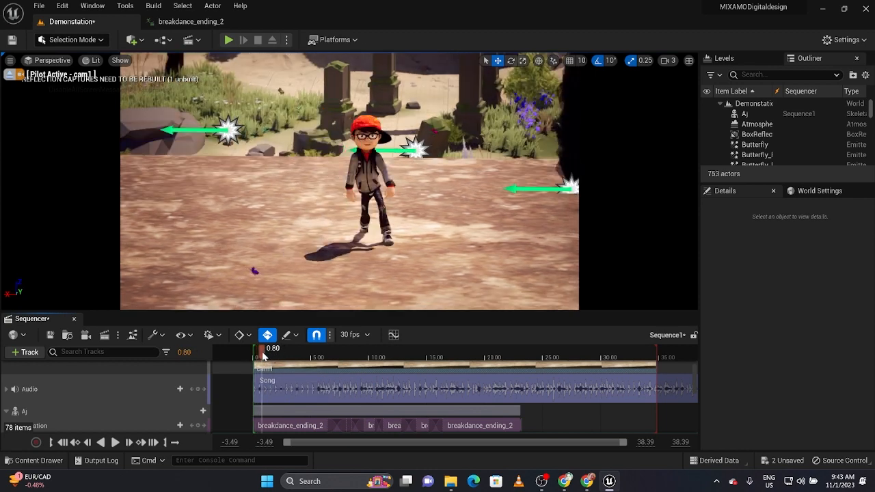
# Step: Preview cam1's shot and set the playhead to about 2.13 seconds
pyautogui.click(347, 349)
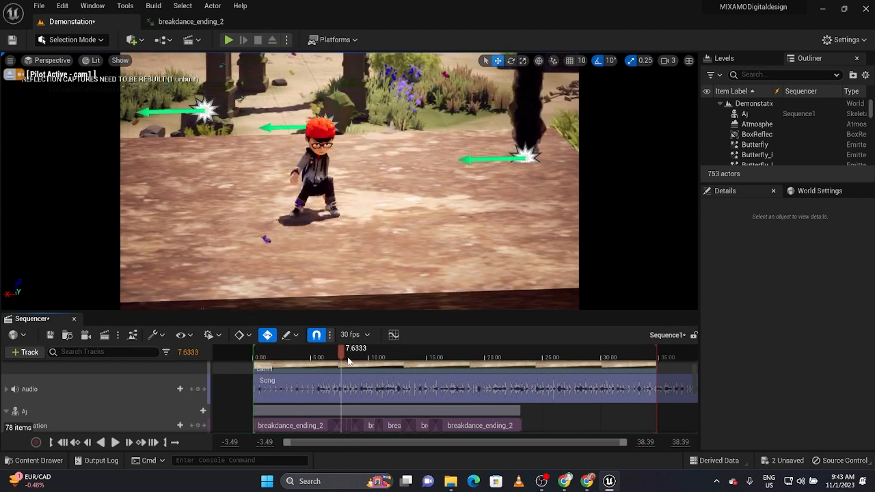
pyautogui.moveTo(348, 350); pyautogui.dragTo(538, 350)
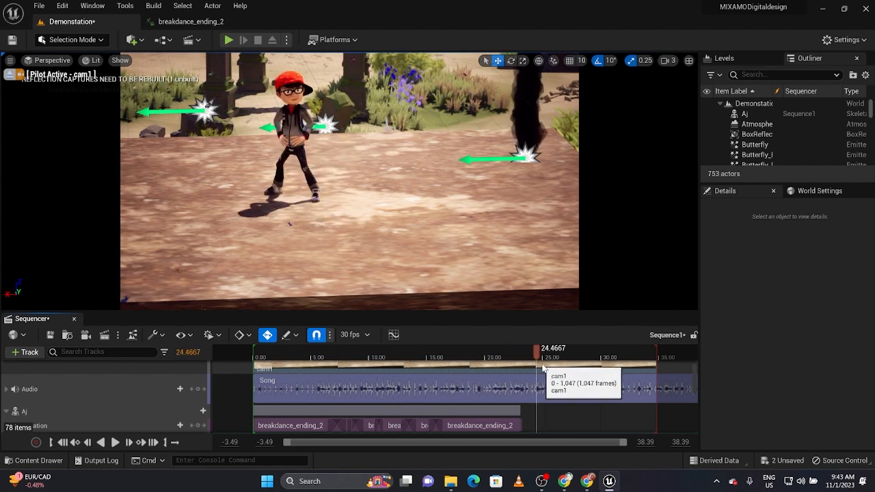
pyautogui.click(279, 356)
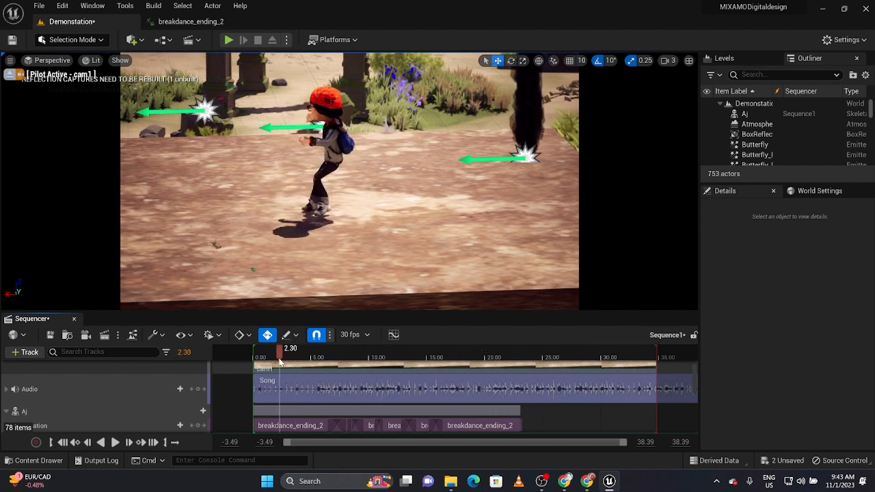
pyautogui.click(262, 357)
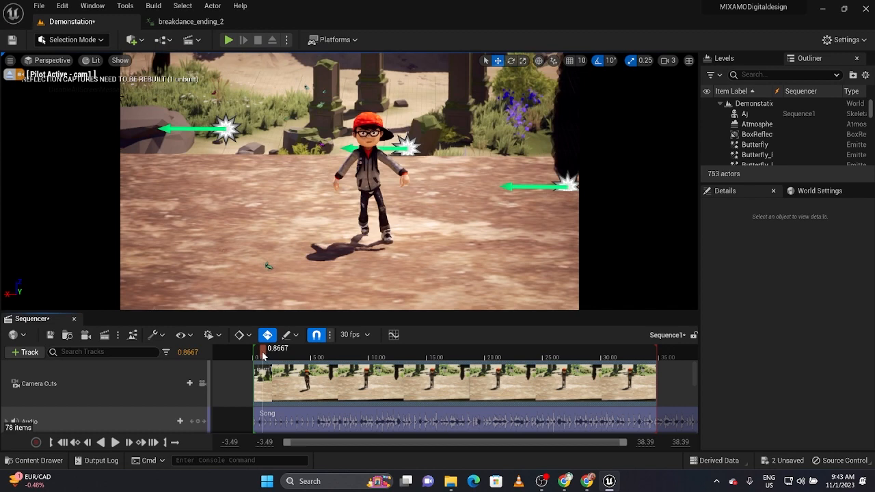
pyautogui.moveTo(263, 357); pyautogui.dragTo(255, 357)
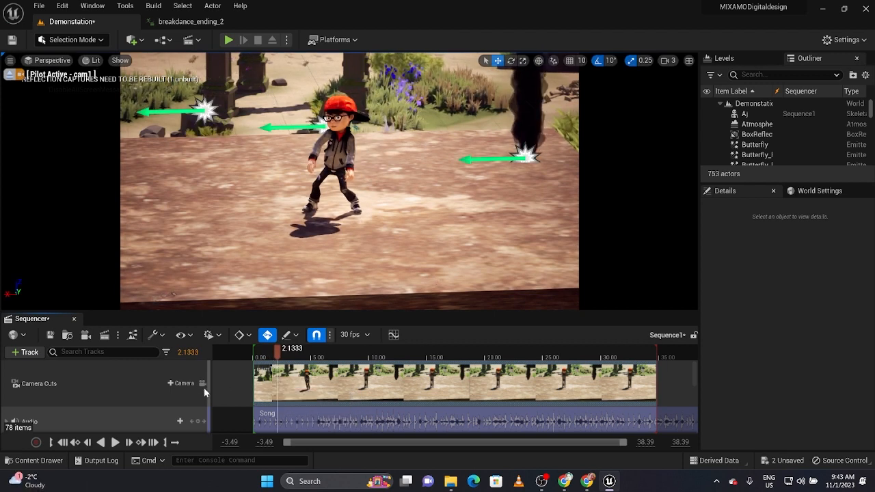
# Step: Add a Cam2 camera cut at 2.13 s, view through Cam2, and preview its keyed movement
pyautogui.click(181, 383)
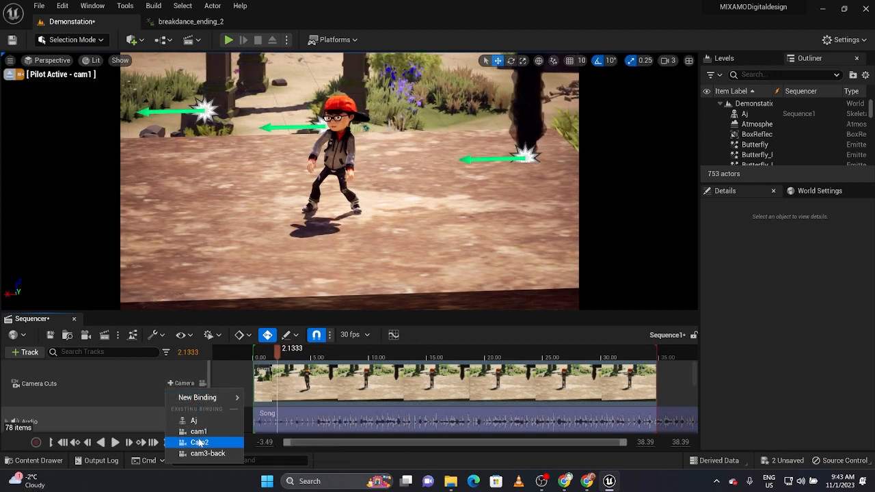
pyautogui.click(198, 442)
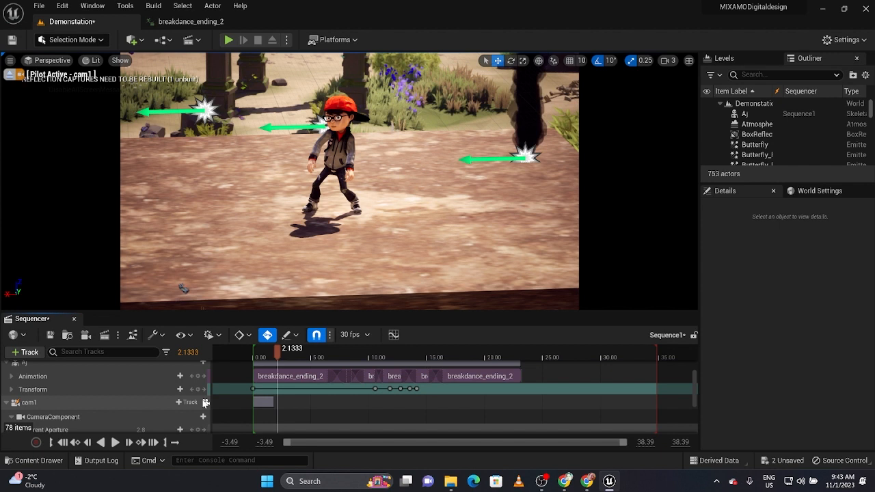
pyautogui.moveTo(205, 402)
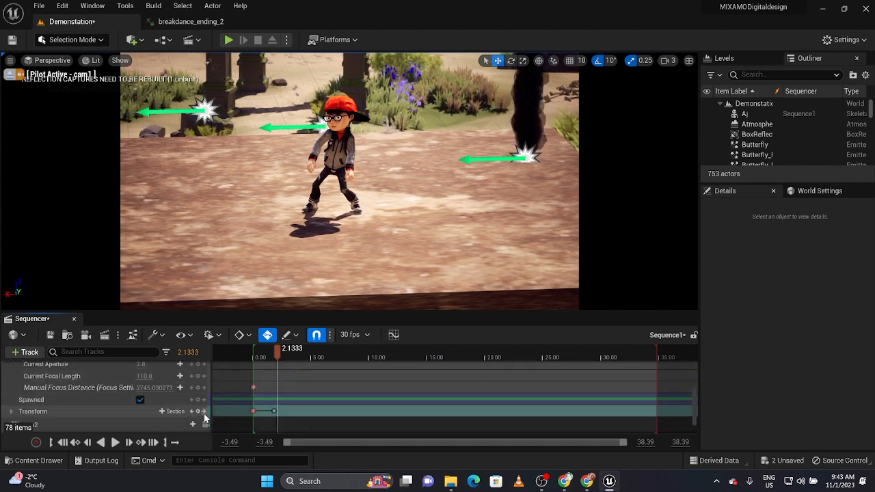
pyautogui.click(205, 397)
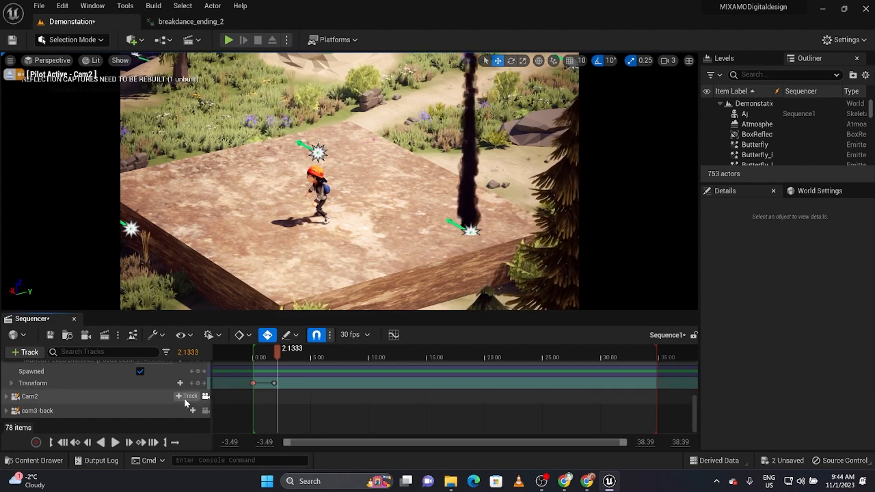
pyautogui.click(12, 396)
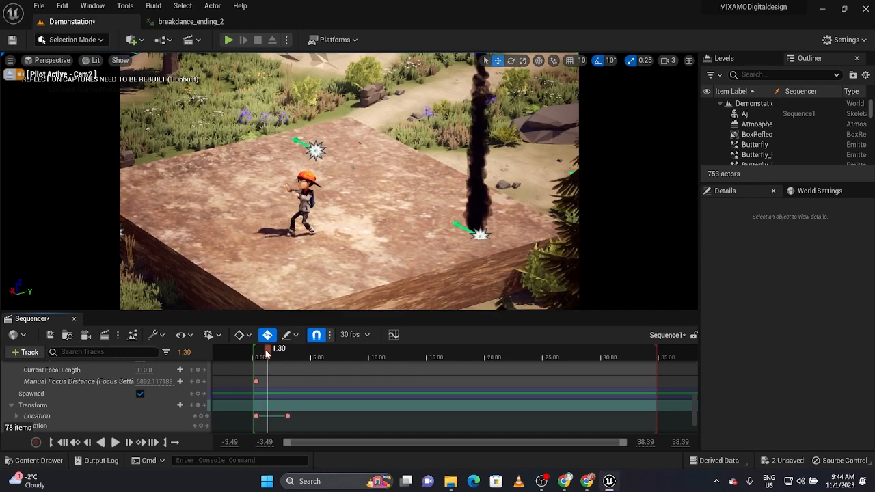
pyautogui.moveTo(266, 348); pyautogui.dragTo(256, 348)
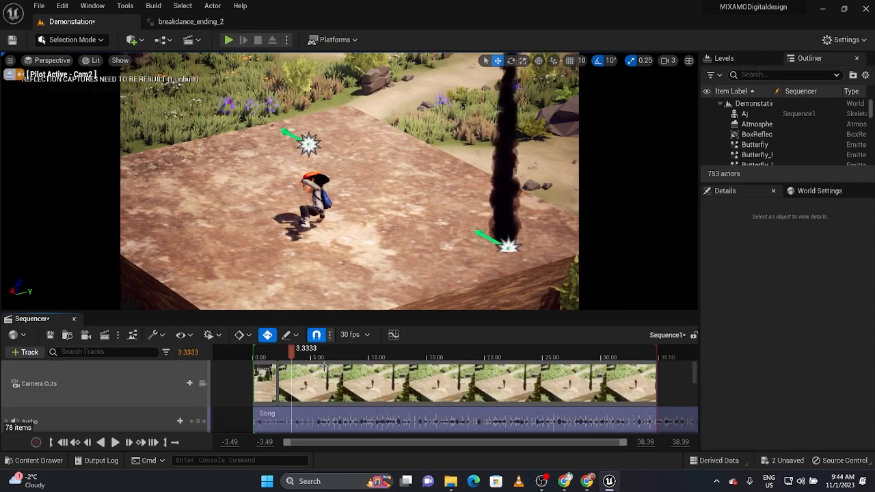
pyautogui.moveTo(298, 380)
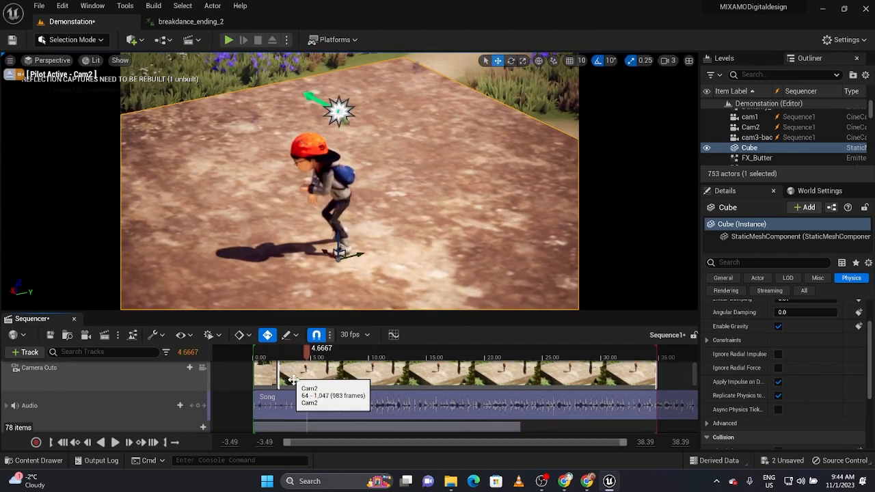
# Step: Select the Cam2 section in Camera Cuts, spanning frames 64 to 1047
pyautogui.click(6, 367)
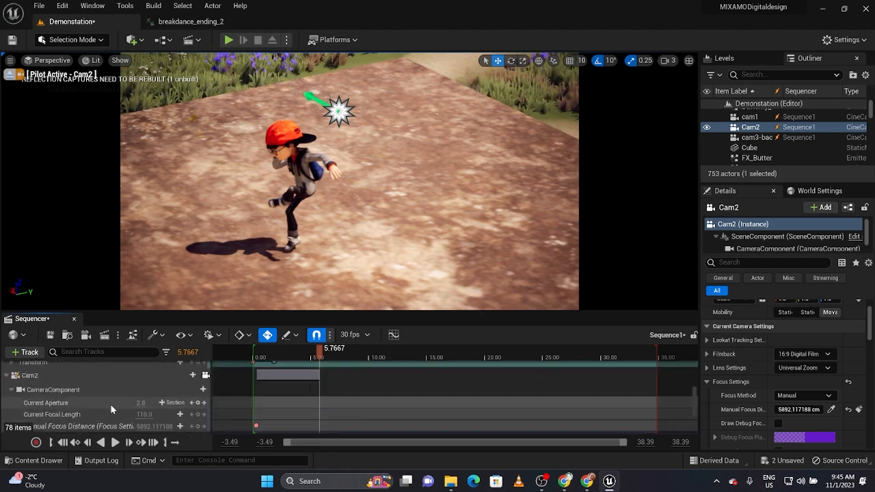
# Step: Scrub back and forth over Cam2's focus pull, ending near 5.4 seconds
pyautogui.scroll(-3)
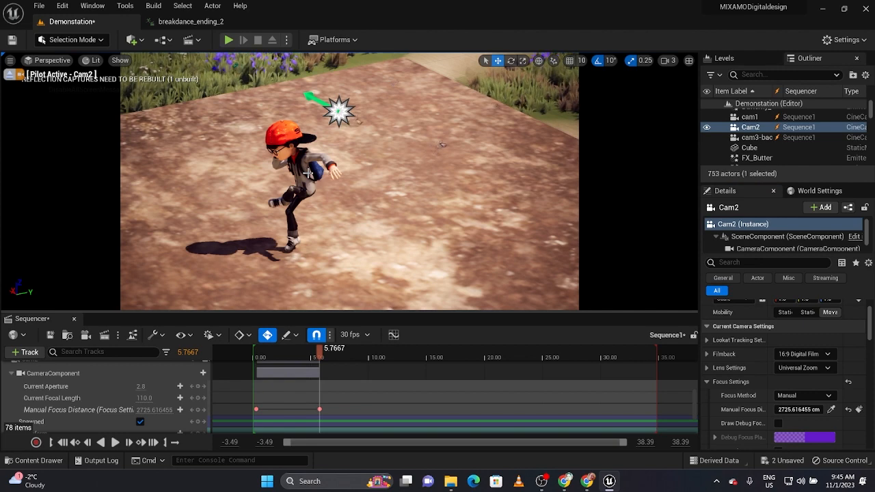
pyautogui.moveTo(319, 356); pyautogui.dragTo(295, 357)
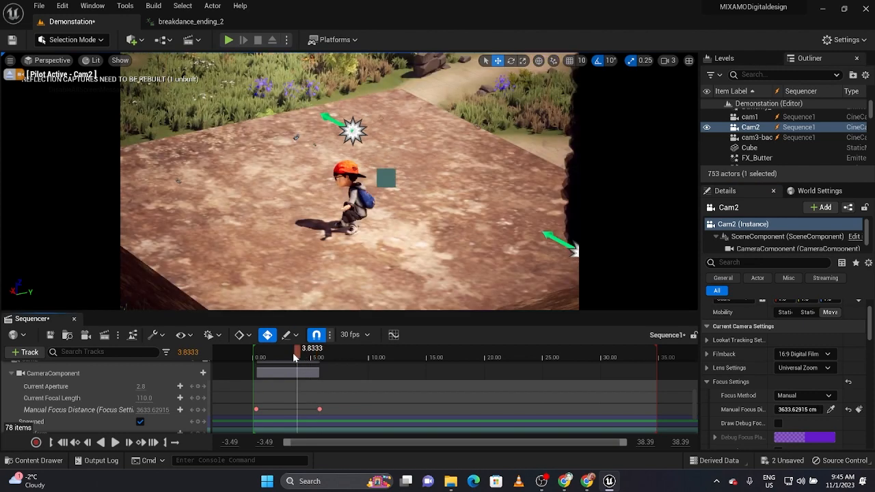
pyautogui.moveTo(295, 349); pyautogui.dragTo(266, 349)
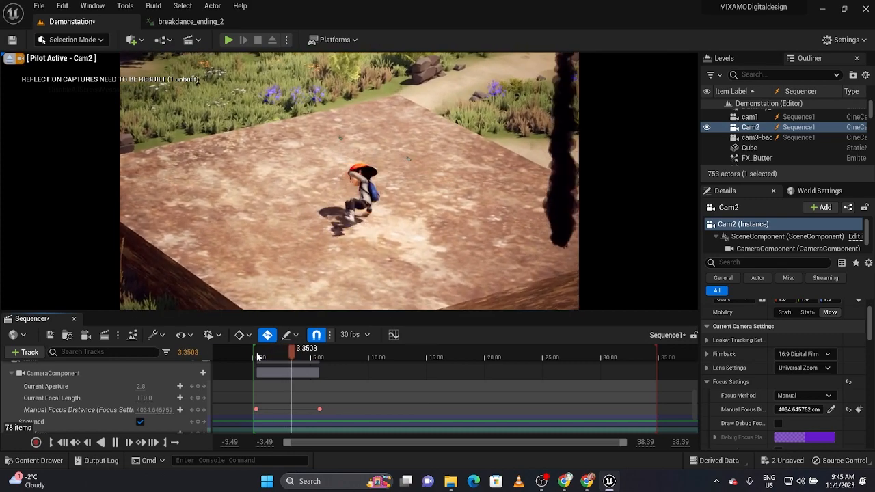
pyautogui.moveTo(289, 348); pyautogui.dragTo(315, 348)
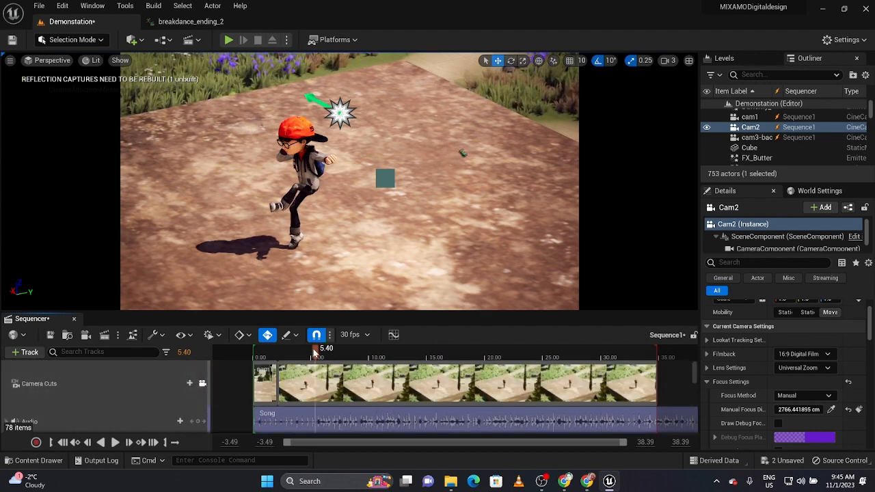
pyautogui.moveTo(314, 349); pyautogui.dragTo(262, 348)
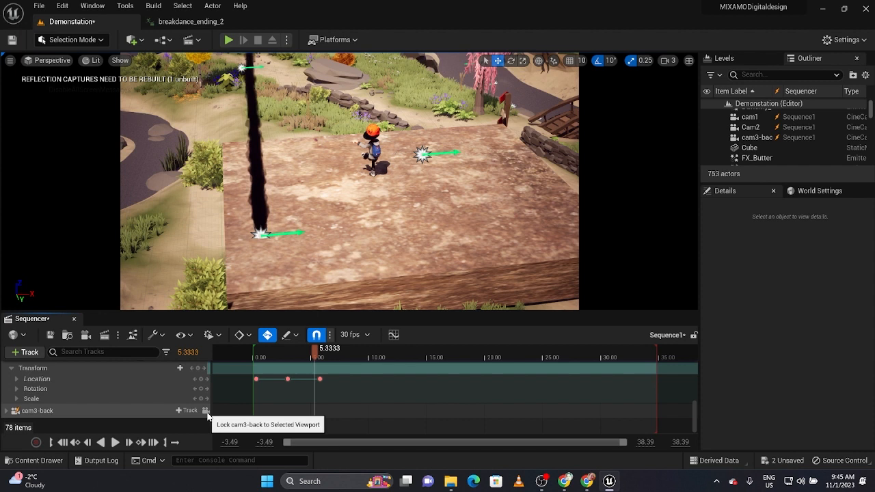
# Step: View through cam3-back, start its camera cut at frame 152, and close File Explorer
pyautogui.click(205, 410)
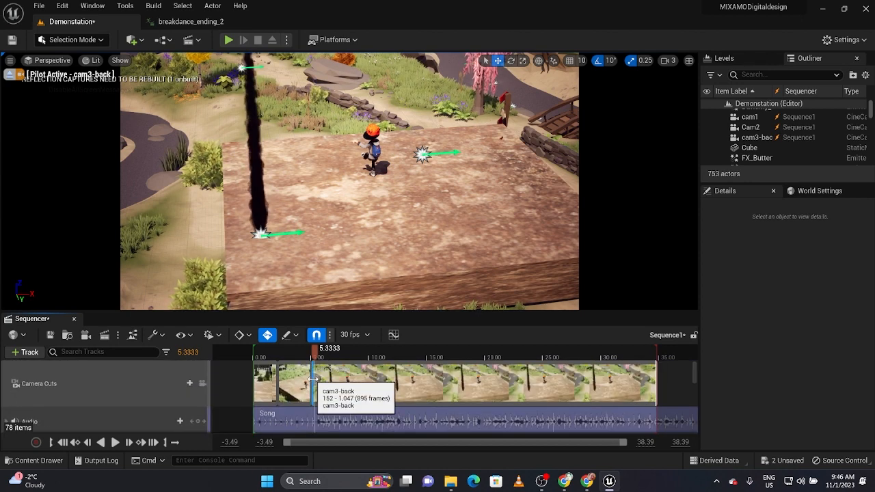
pyautogui.moveTo(313, 379); pyautogui.dragTo(326, 379)
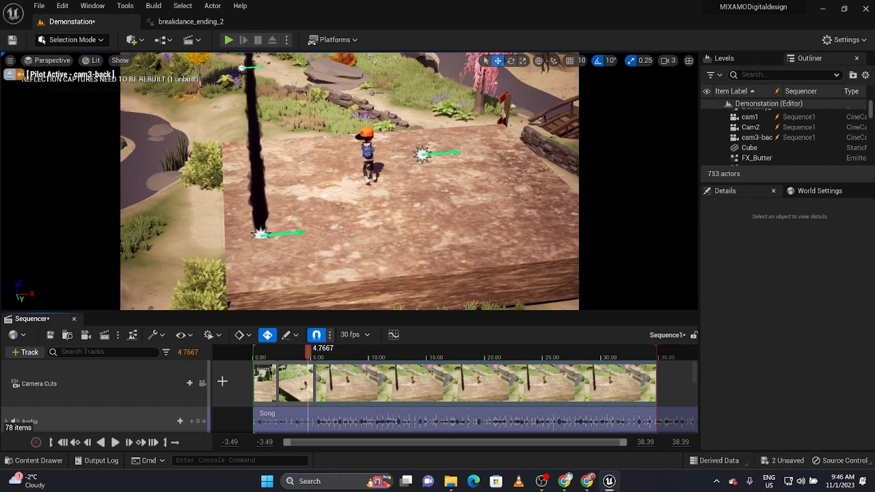
pyautogui.click(115, 442)
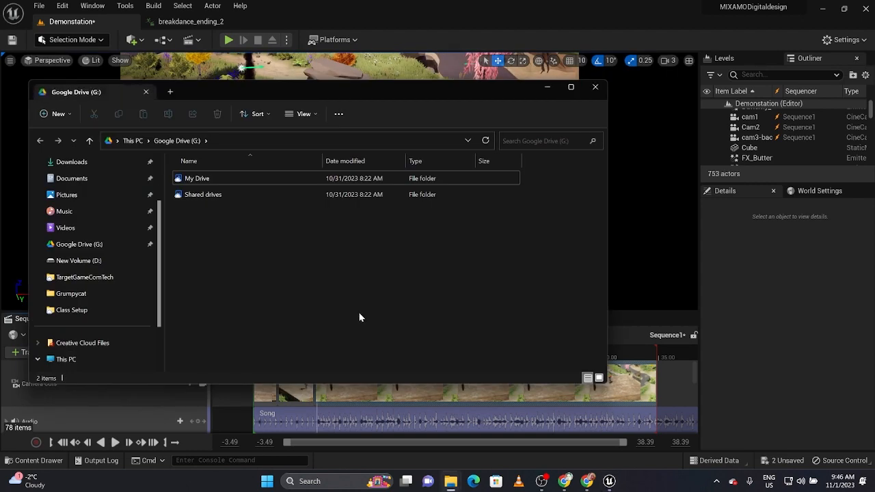
pyautogui.click(594, 86)
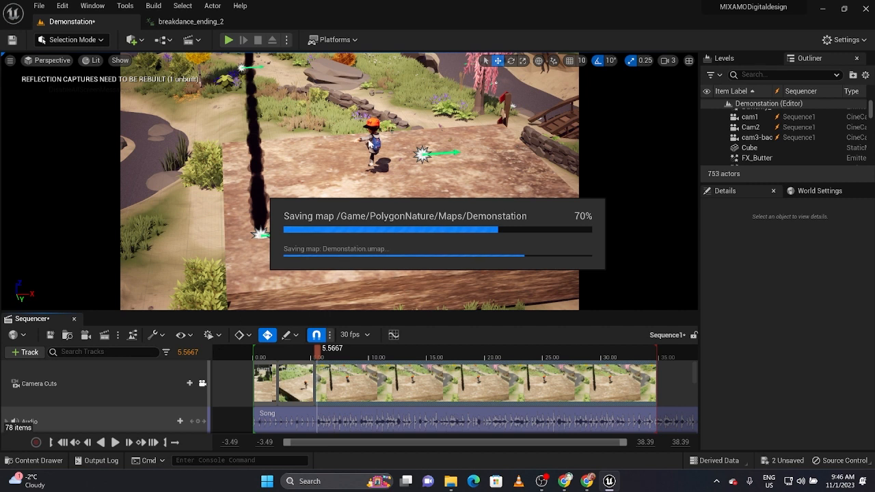
pyautogui.moveTo(354, 303)
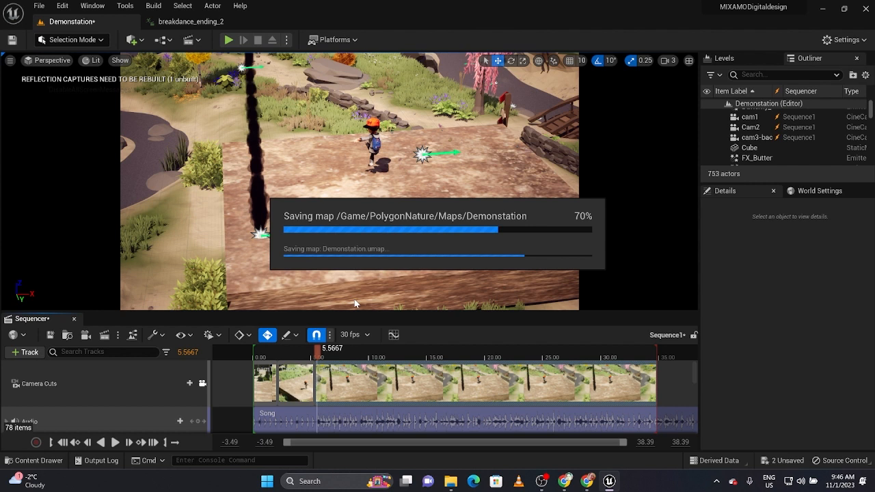
pyautogui.moveTo(344, 309)
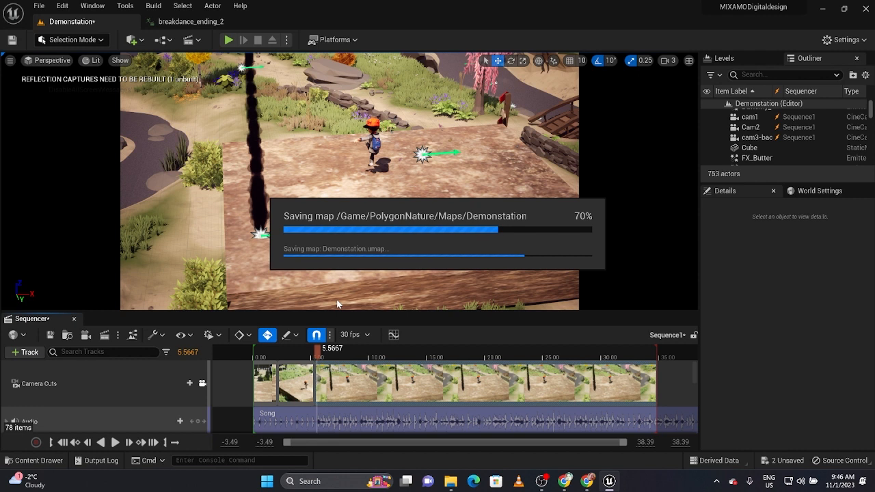
pyautogui.moveTo(330, 294)
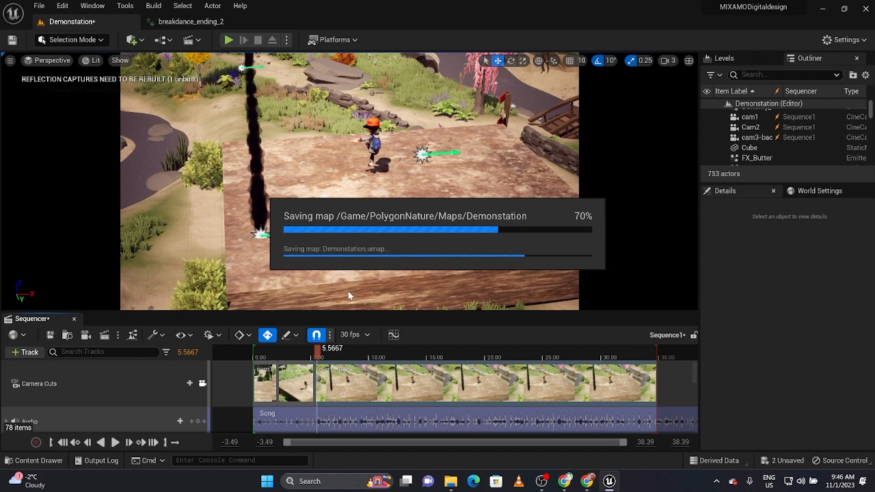
pyautogui.moveTo(328, 319)
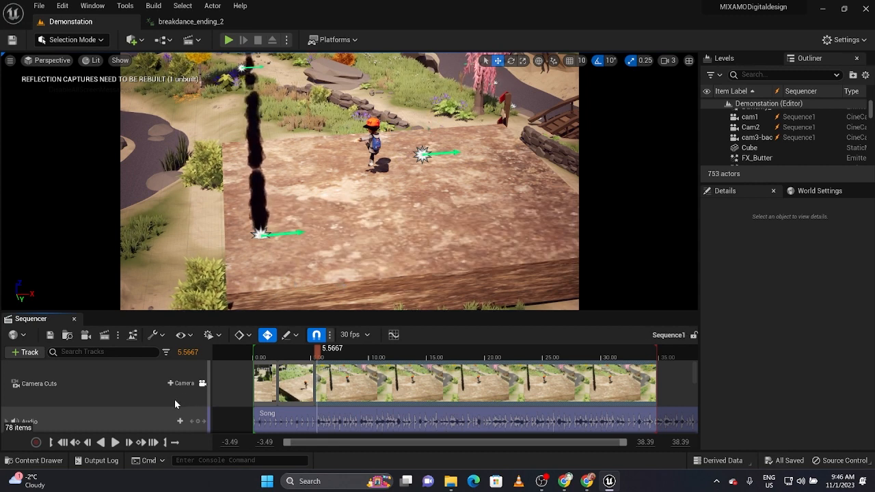
# Step: Expand the camera's transform track to show its location keys
pyautogui.click(9, 382)
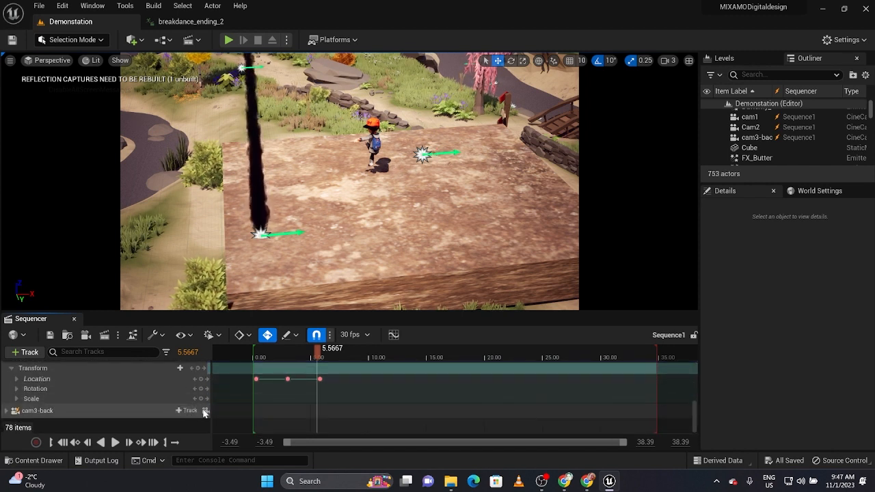
# Step: Pilot cam3-back, expand its tracks, and key a closer transform near 5.6 seconds
pyautogui.click(206, 411)
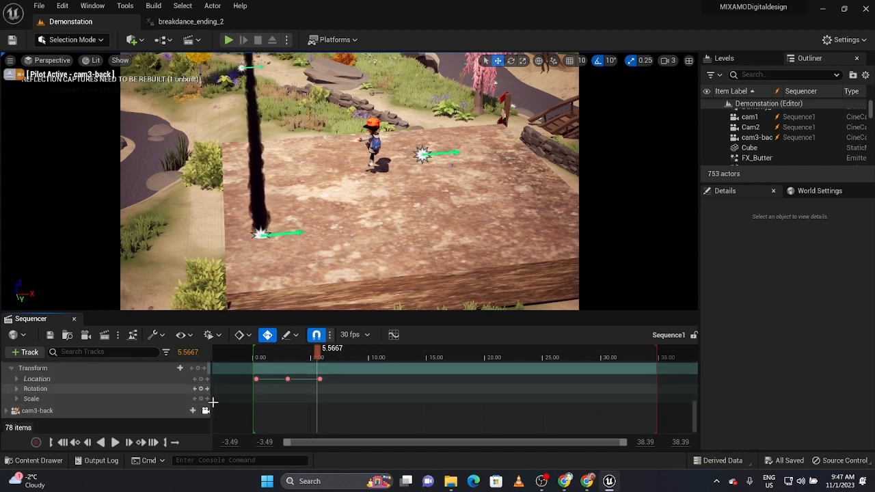
pyautogui.click(7, 410)
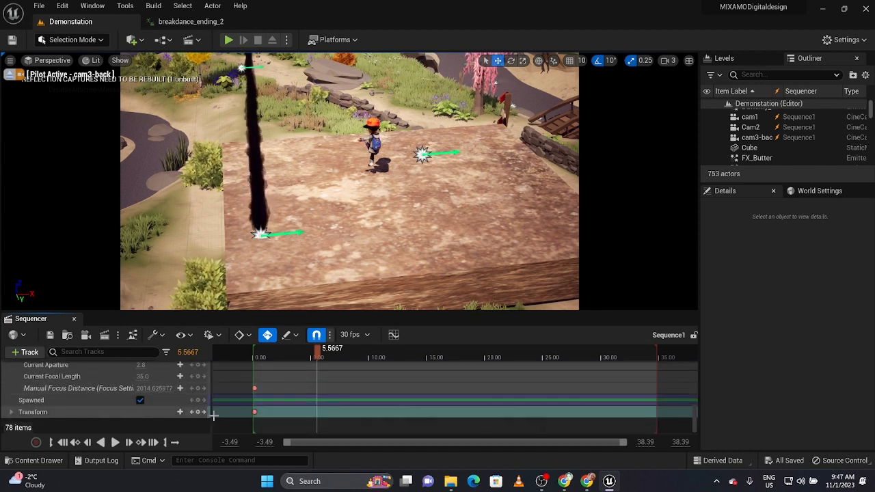
pyautogui.moveTo(199, 416)
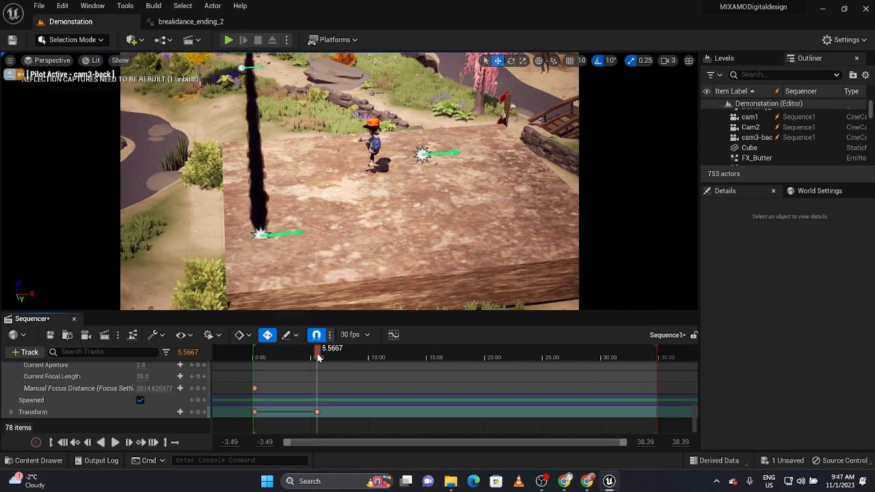
pyautogui.moveTo(316, 352); pyautogui.dragTo(341, 352)
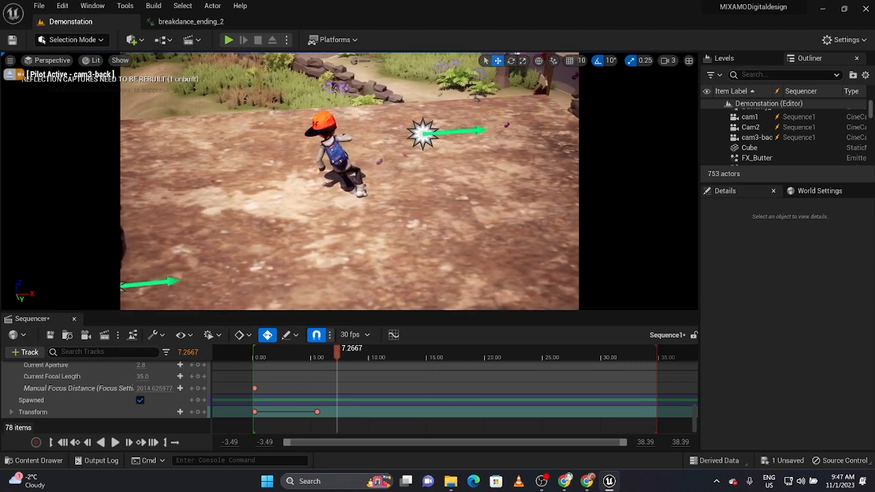
pyautogui.click(321, 348)
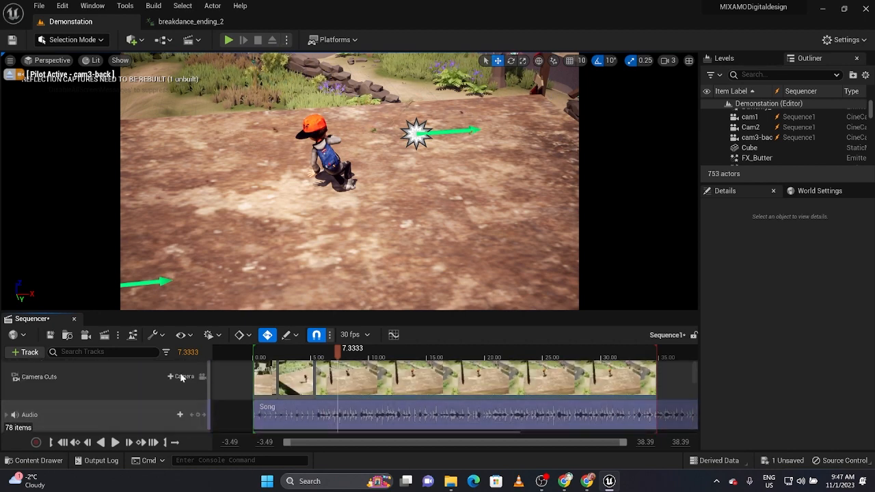
# Step: Cut to cam1, then scrub to about 15.7 s and add further camera cuts
pyautogui.click(181, 376)
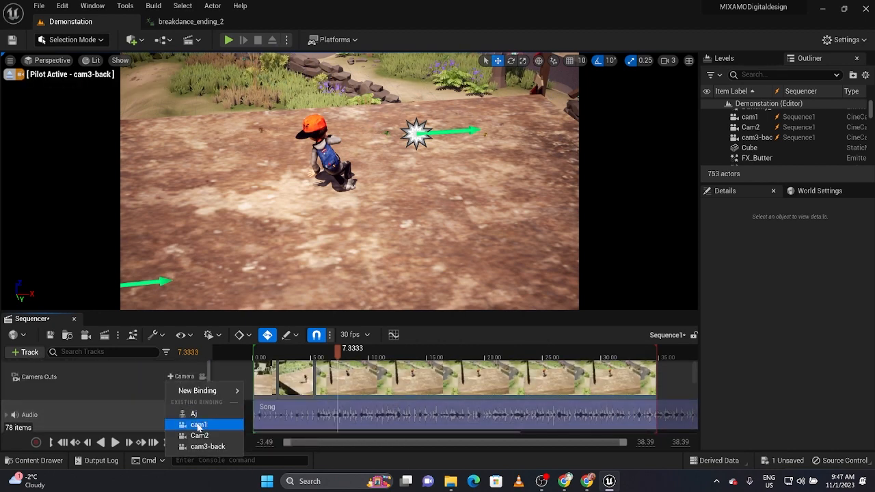
pyautogui.click(198, 424)
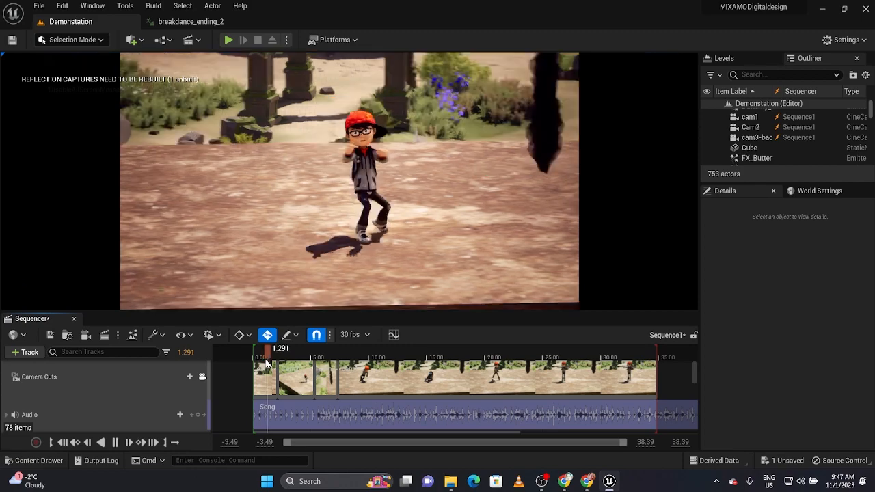
pyautogui.moveTo(267, 351); pyautogui.dragTo(289, 350)
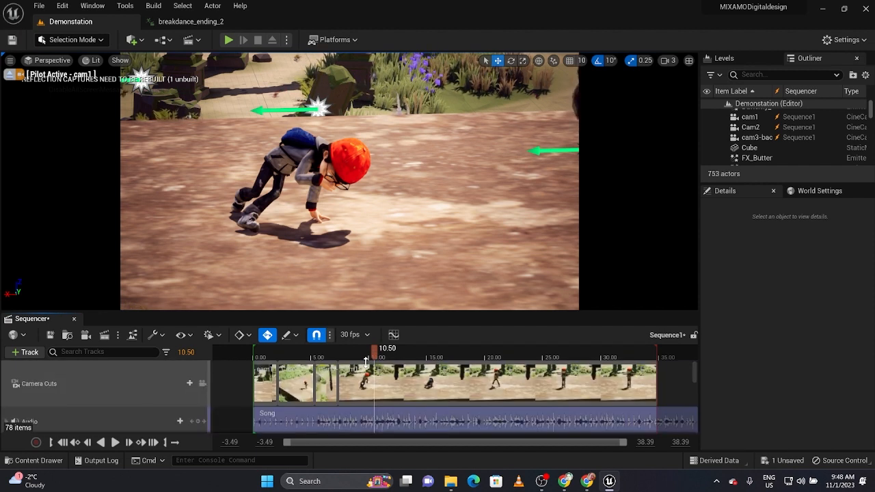
pyautogui.click(179, 383)
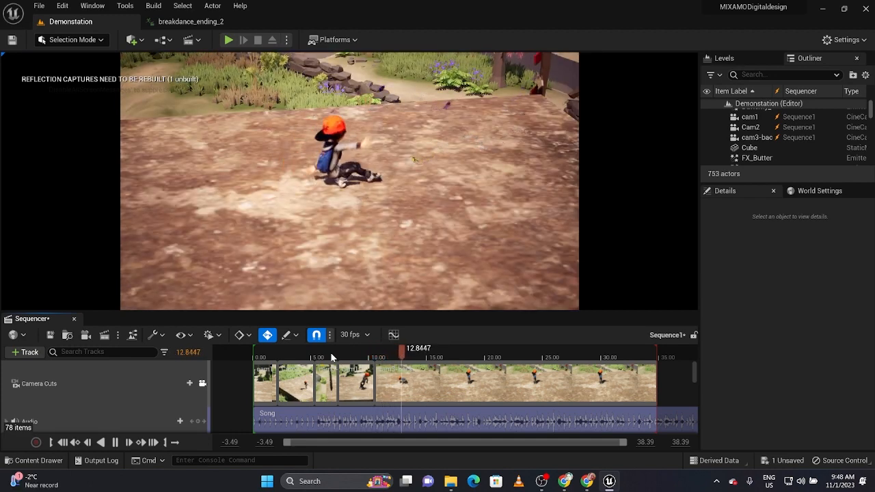
pyautogui.click(410, 348)
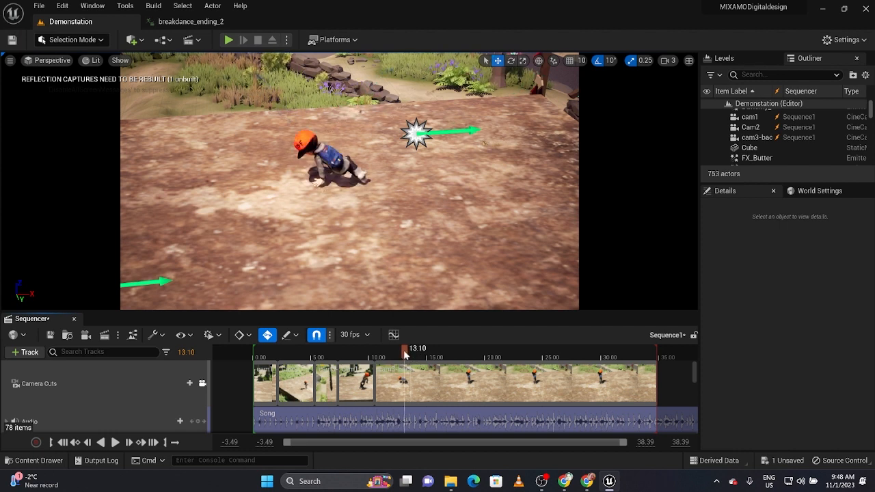
pyautogui.moveTo(404, 349); pyautogui.dragTo(427, 349)
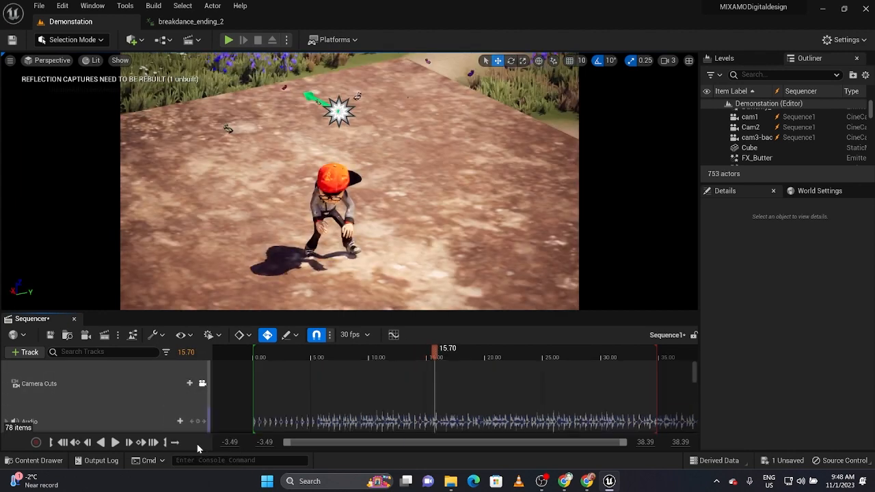
pyautogui.click(115, 442)
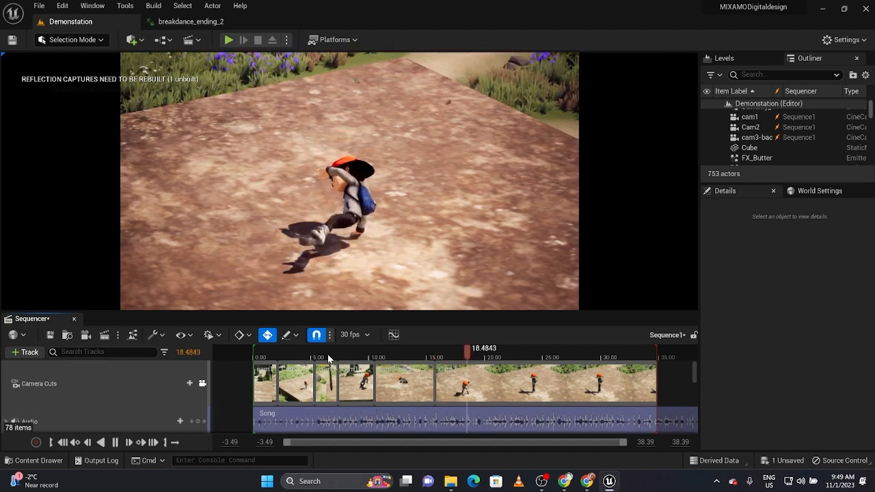
pyautogui.click(180, 383)
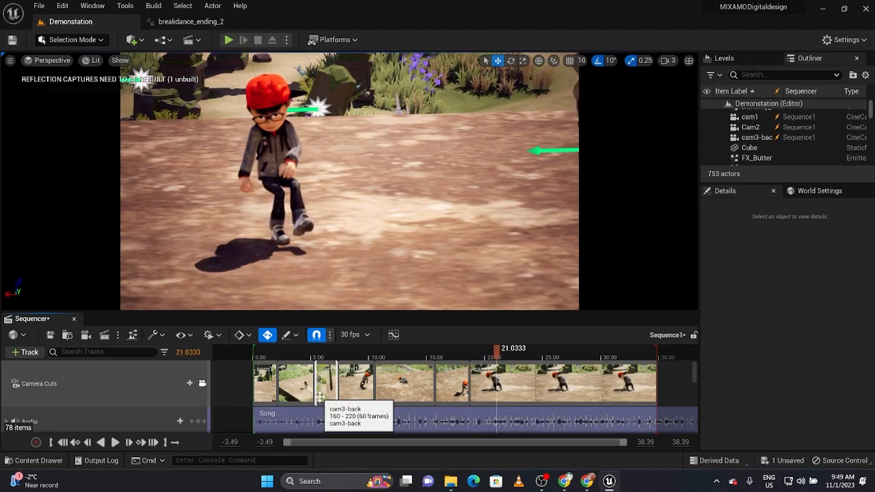
# Step: Cut to cam3-back at about 21 s, then back to cam1 at about 23.9 s
pyautogui.click(180, 383)
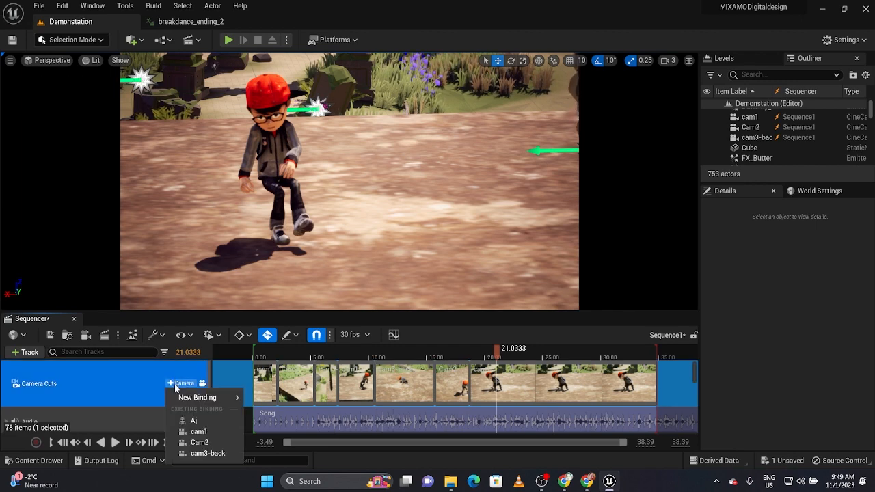
pyautogui.click(210, 453)
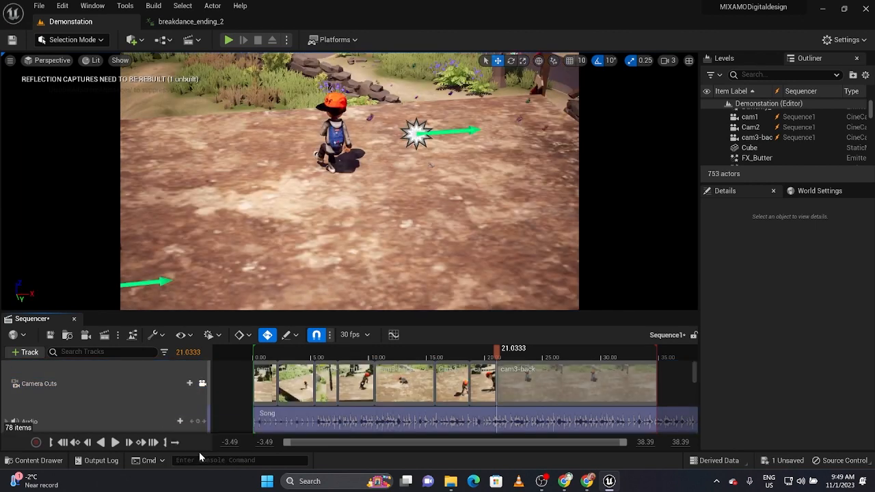
pyautogui.click(115, 443)
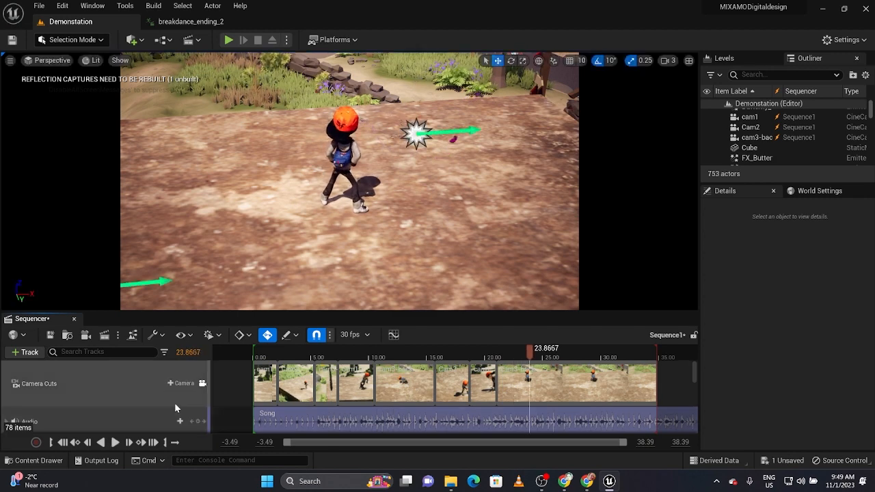
pyautogui.click(180, 383)
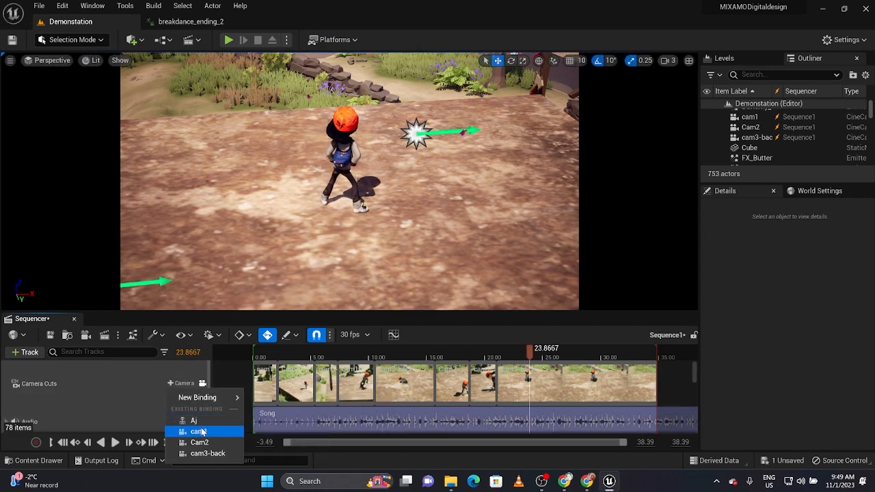
pyautogui.click(199, 431)
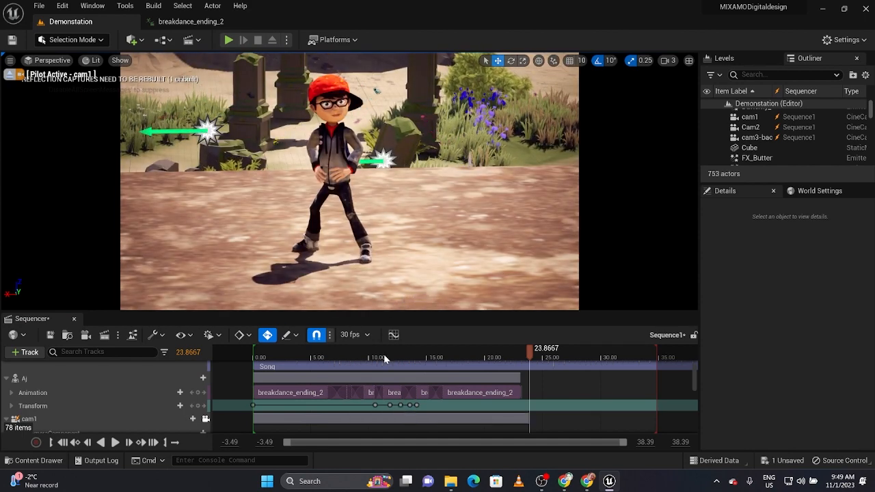
# Step: Expand cam1's camera component and key a sharper focus distance near 30.2 s
pyautogui.click(487, 357)
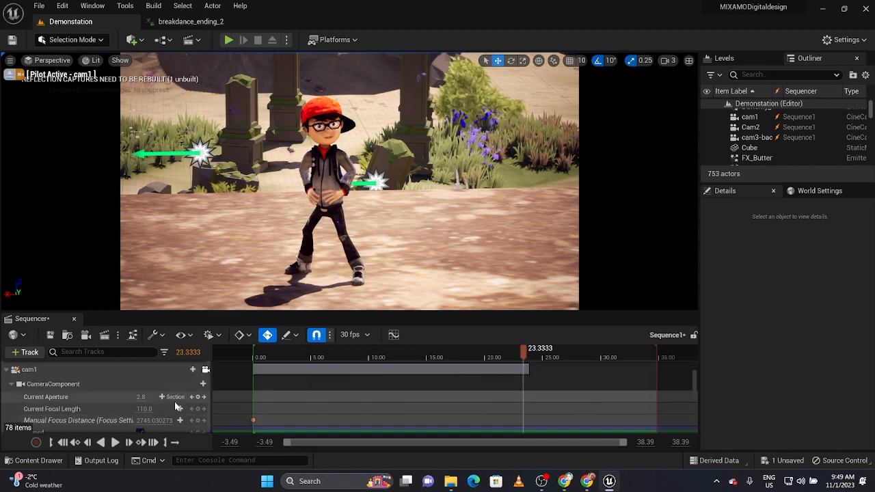
pyautogui.scroll(-3)
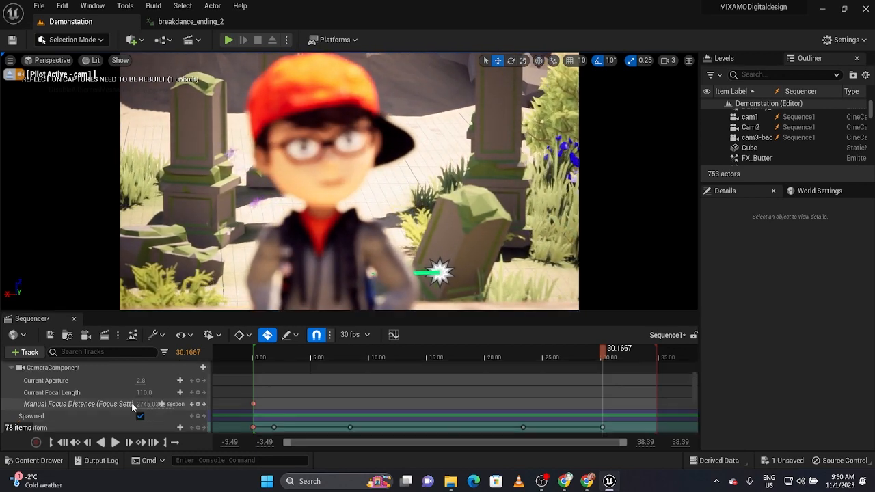
pyautogui.click(749, 117)
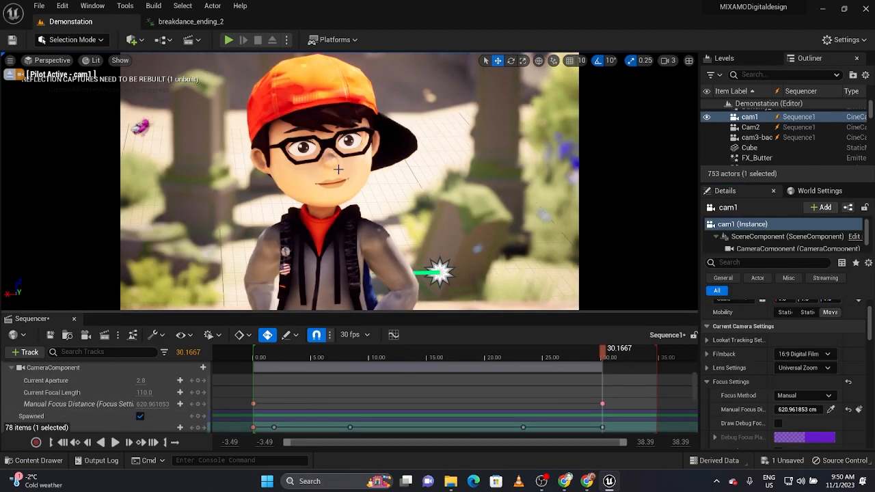
pyautogui.moveTo(601, 355); pyautogui.dragTo(595, 354)
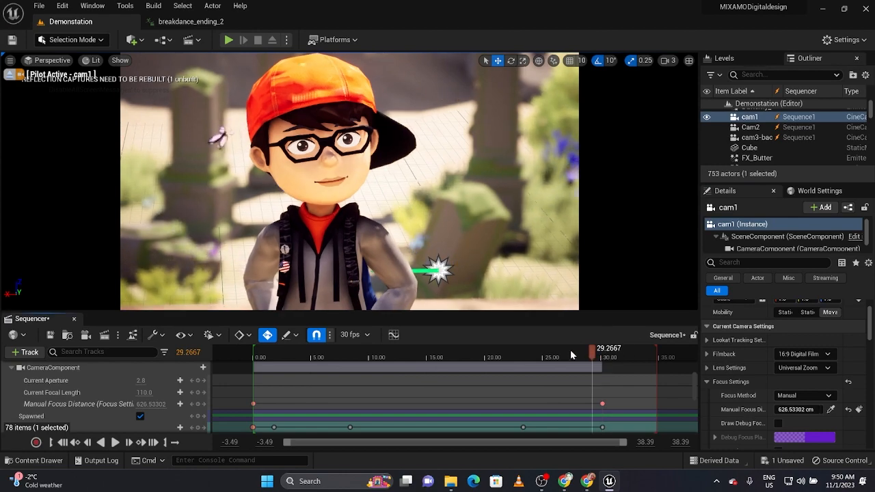
pyautogui.click(441, 357)
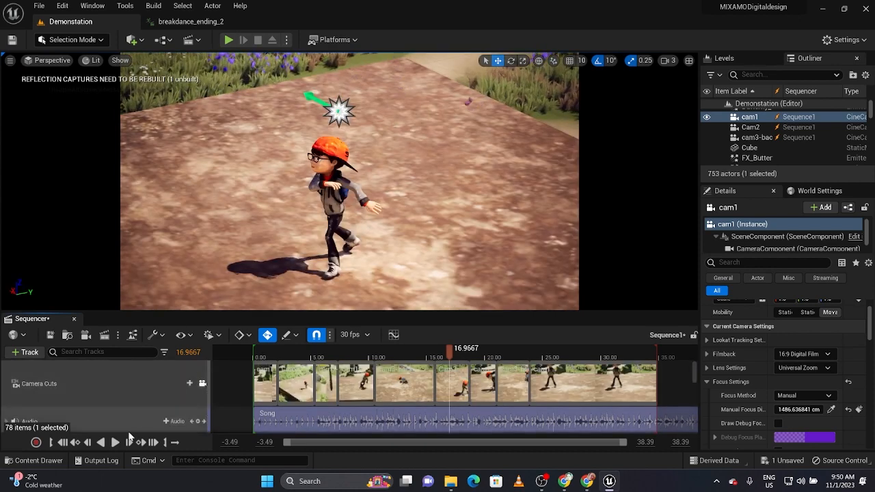
# Step: Rewind to the start, play the cinematic through, and save the sequence
pyautogui.click(62, 442)
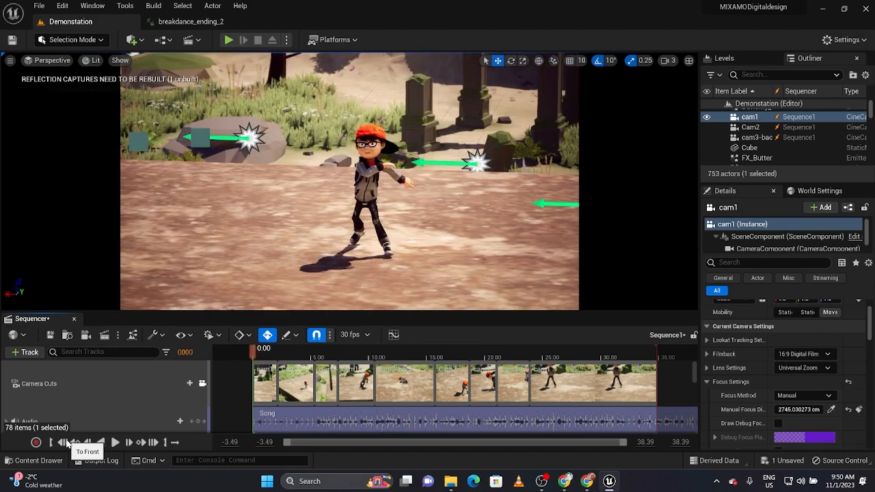
pyautogui.click(115, 442)
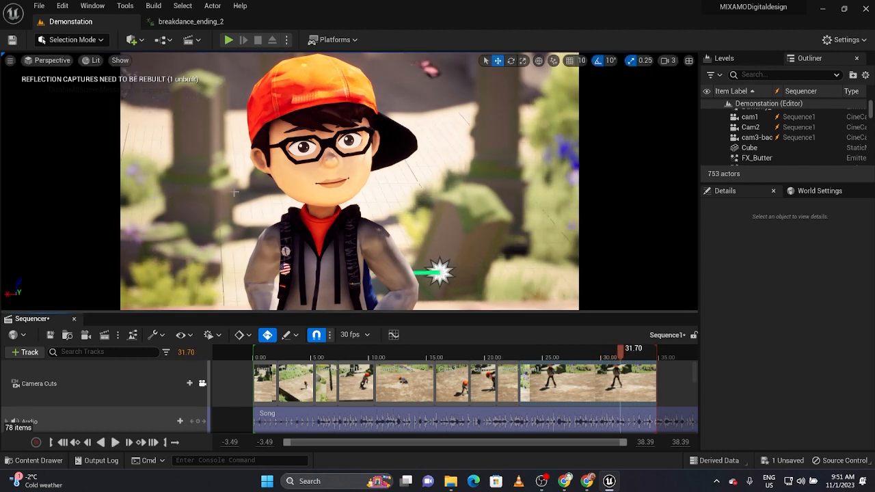
pyautogui.moveTo(49, 335)
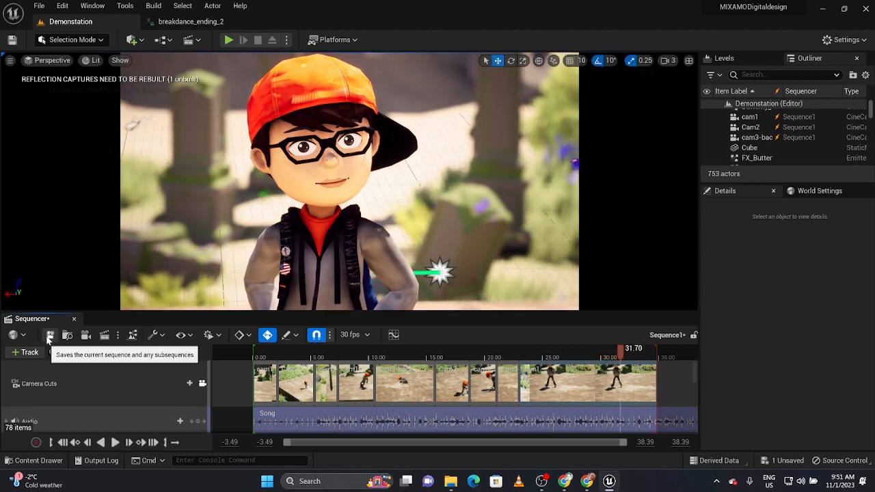
pyautogui.click(49, 335)
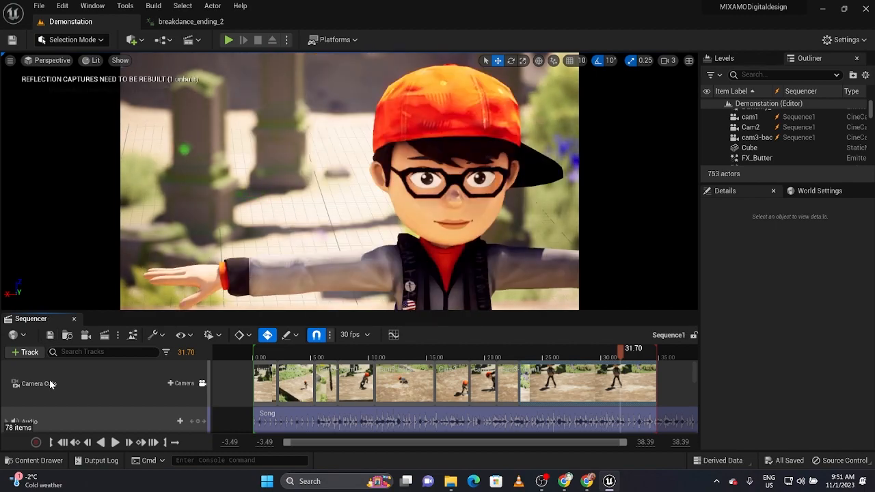